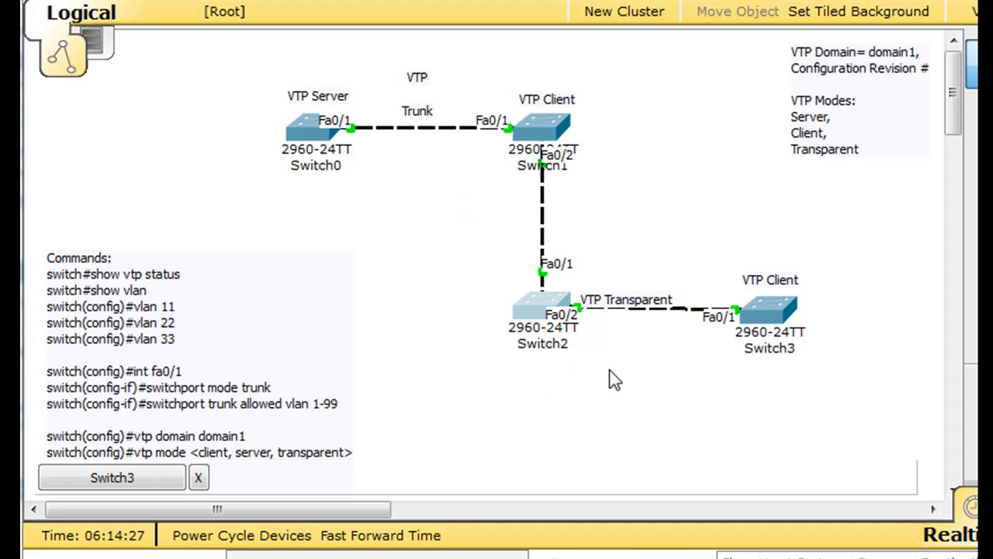
mouse_move(621, 407)
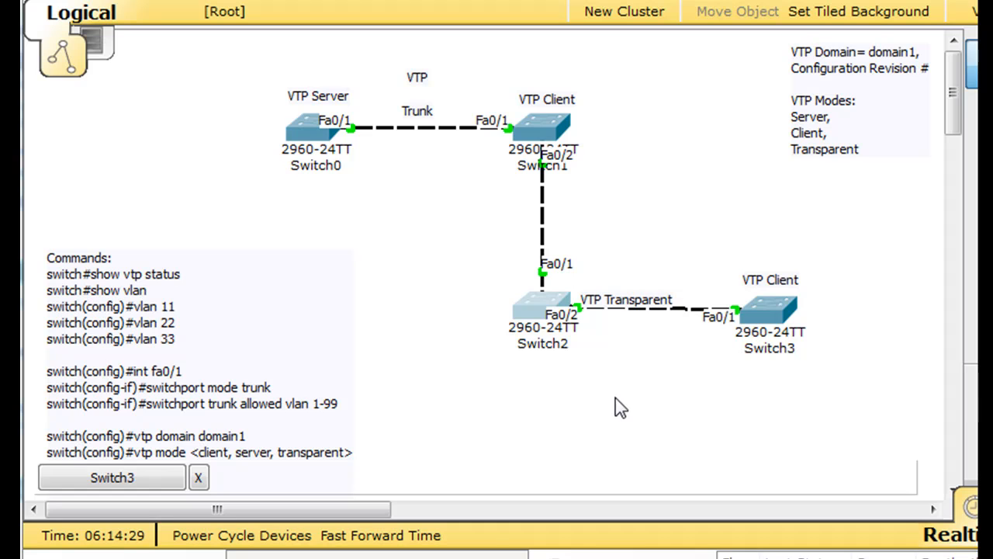
mouse_move(844, 115)
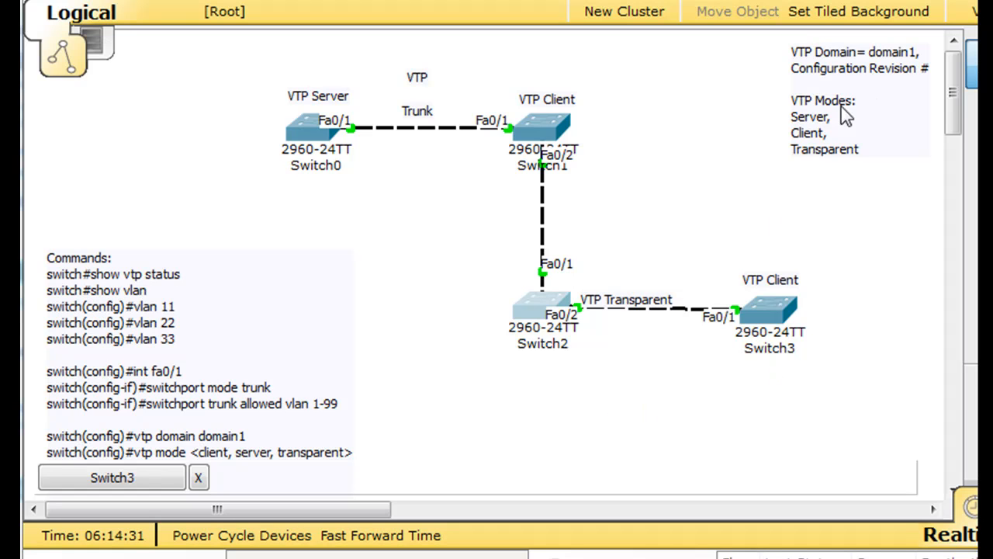
mouse_move(931, 84)
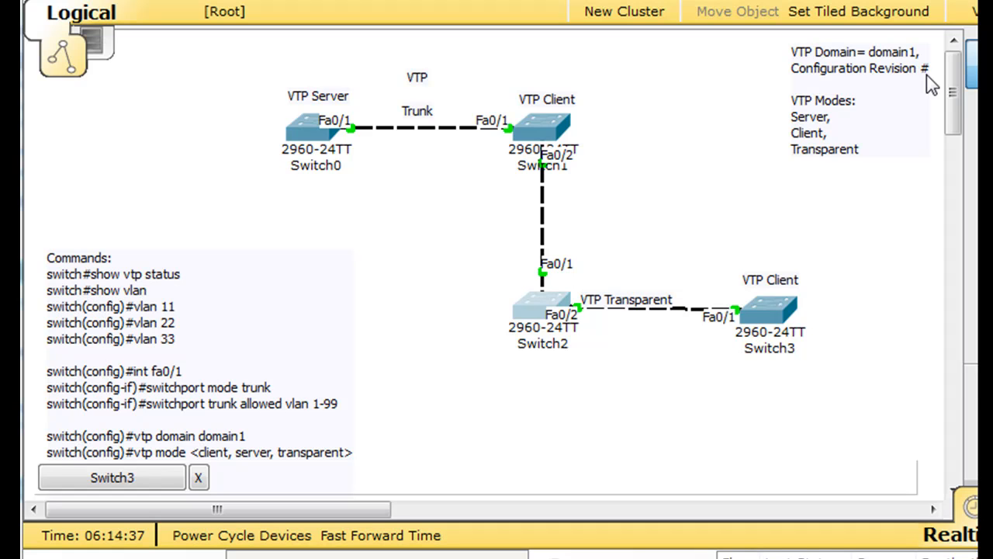
mouse_move(912, 84)
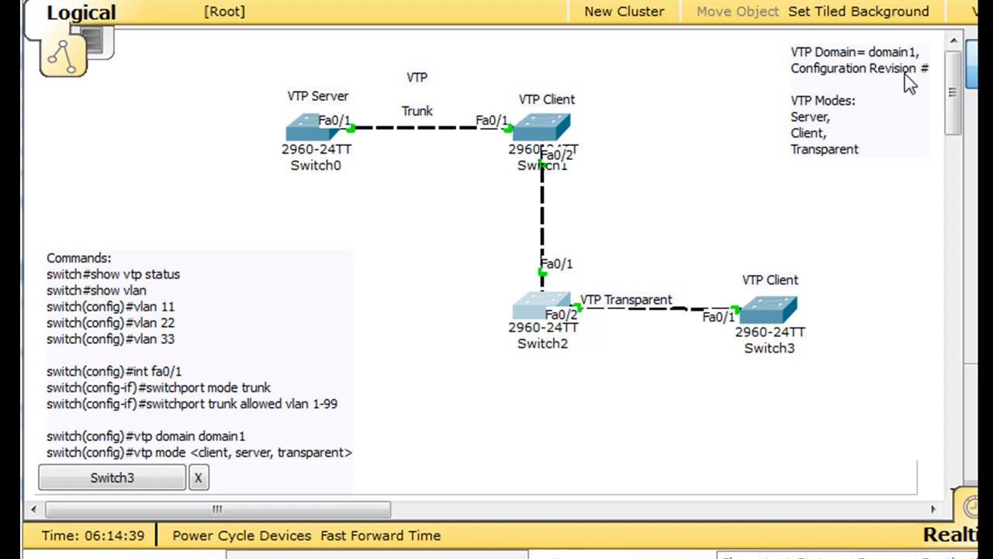
mouse_move(727, 107)
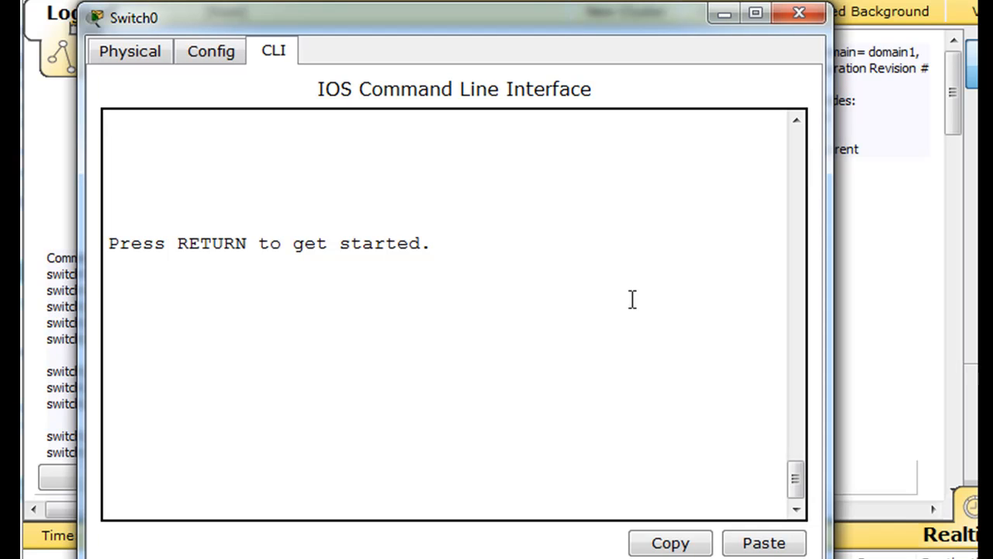
Enter global configuration on Switch0 and set its hostname to switch0.
key(Return)
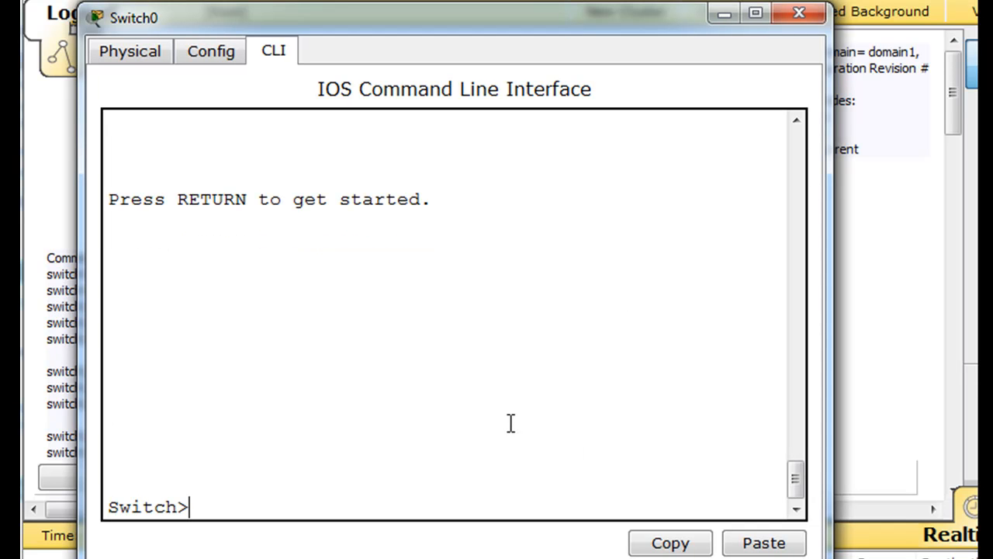
key(Return)
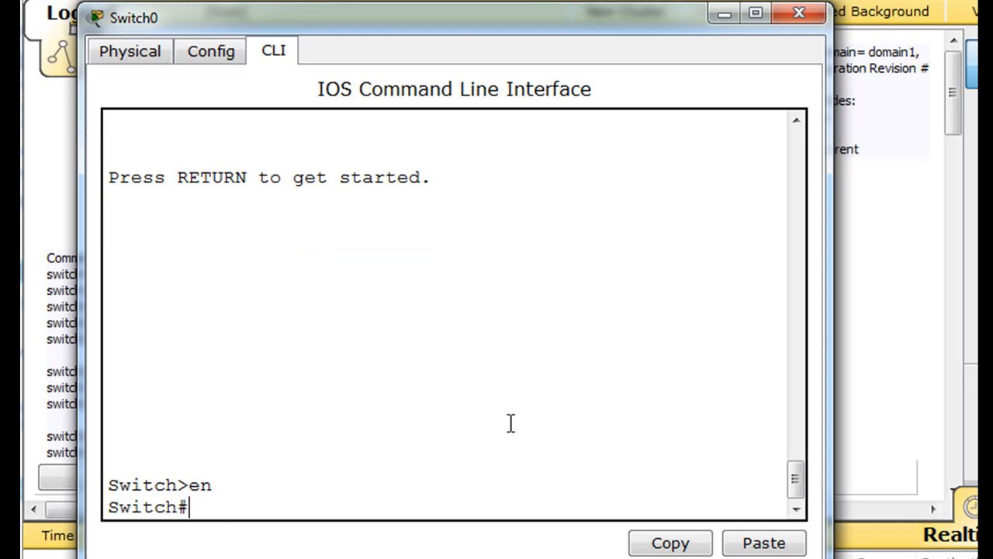
text(conf t)
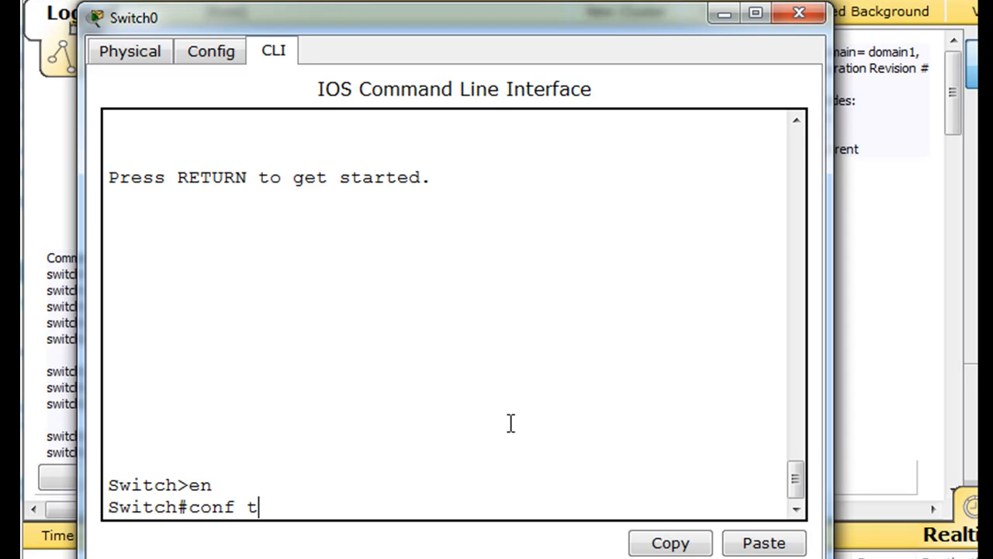
text(ho)
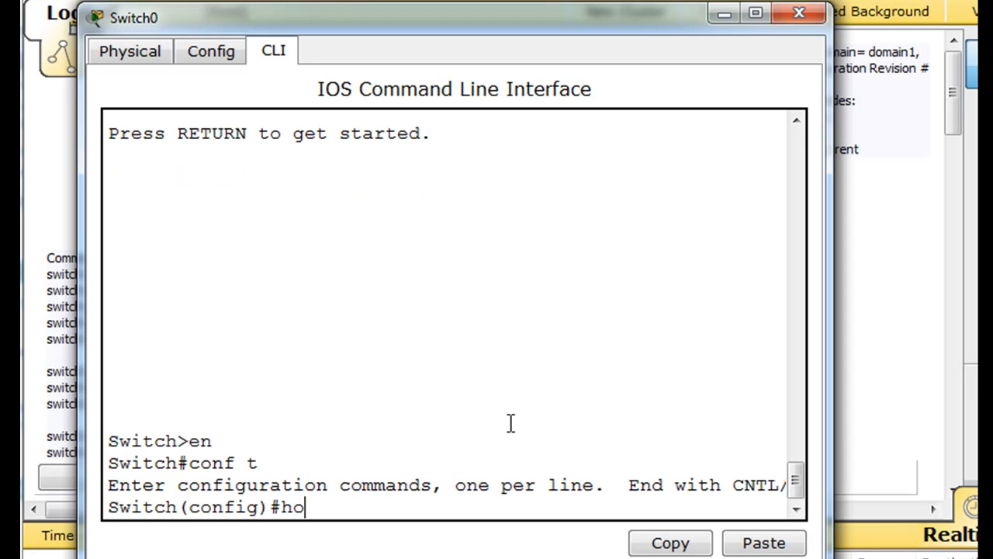
text(stname)
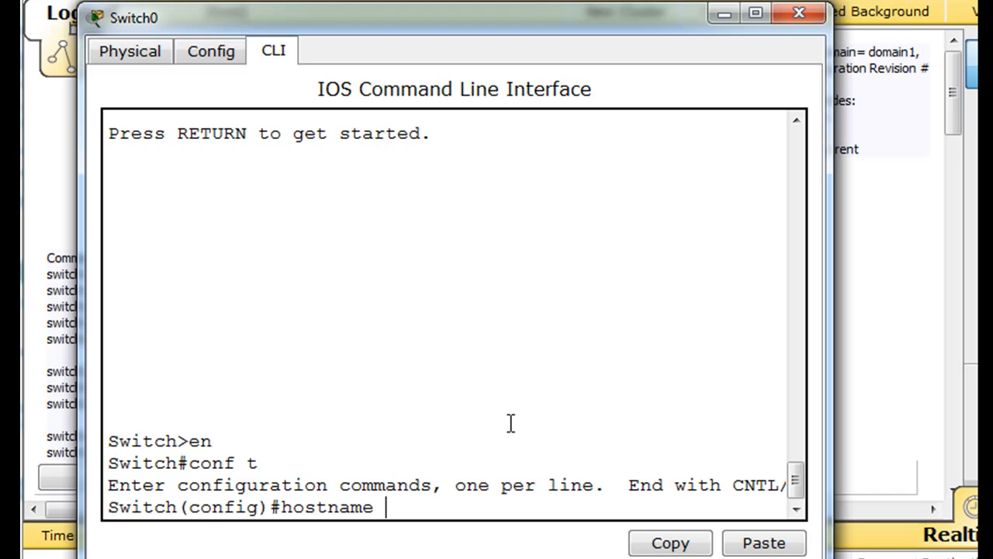
text(swit)
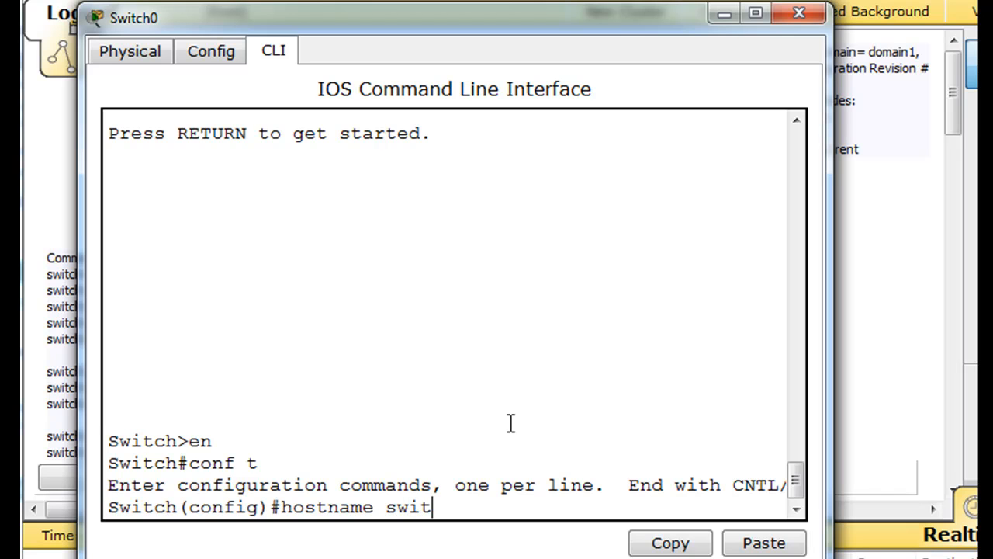
text(ch)
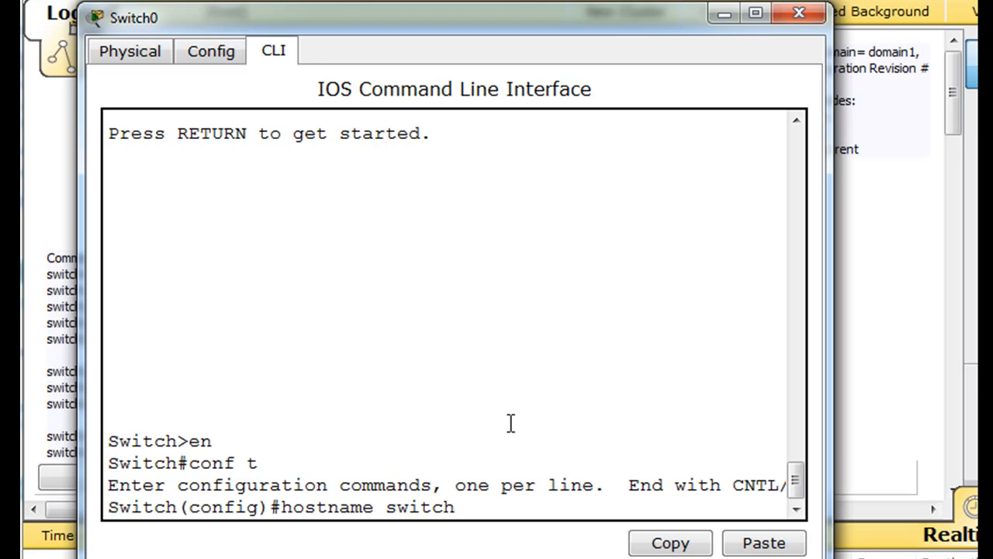
text(0)
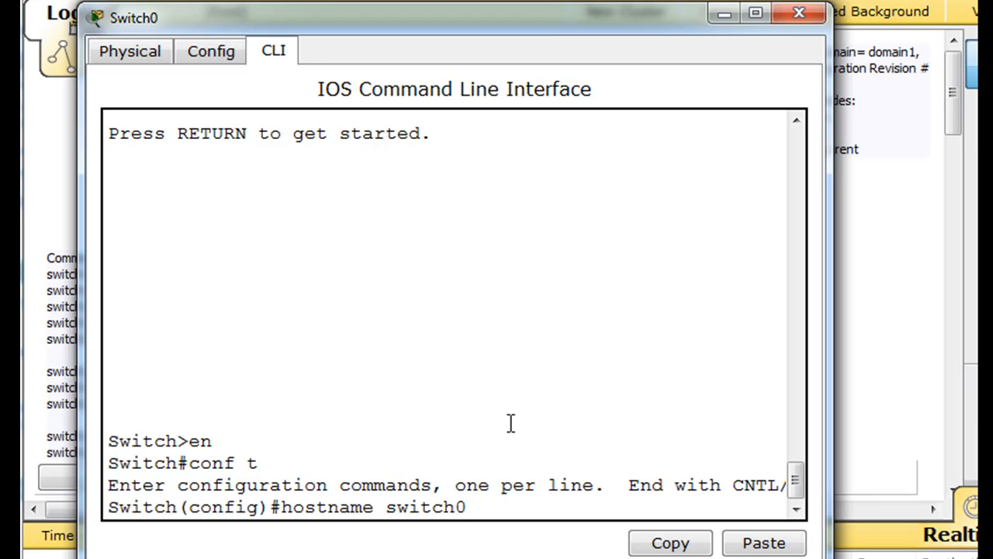
key(Return)
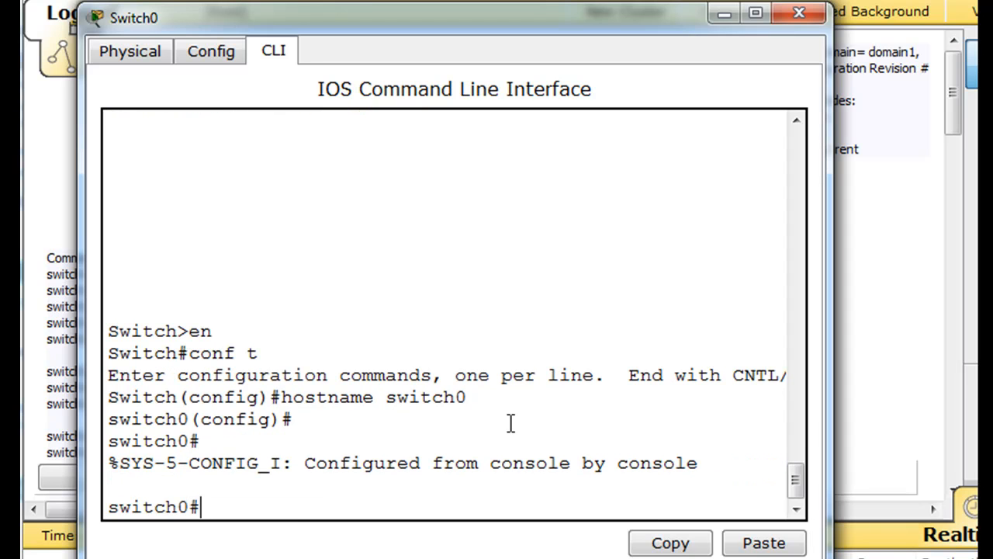
Run show vtp status on Switch0 (server, domain1, revision 2) and minimize its console.
text(show v)
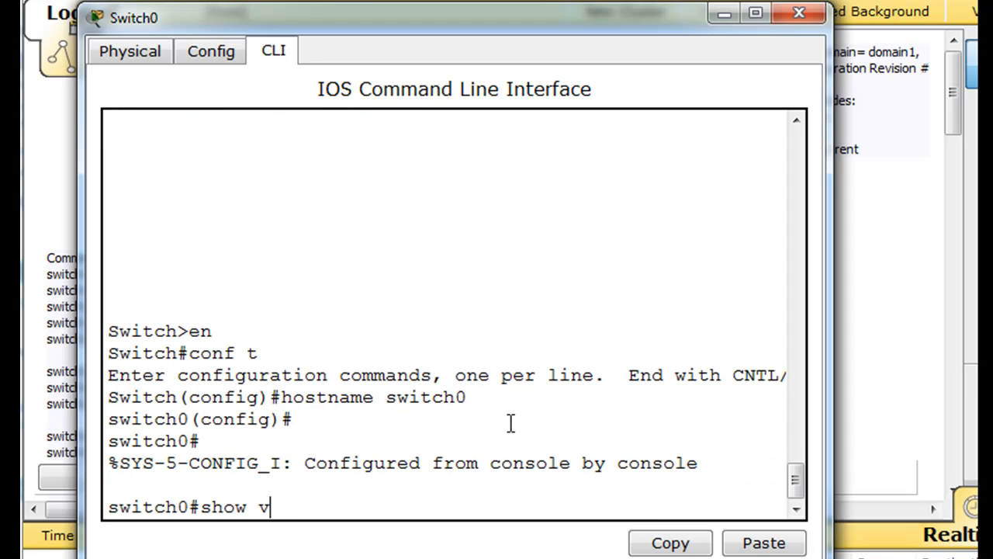
text(tp status)
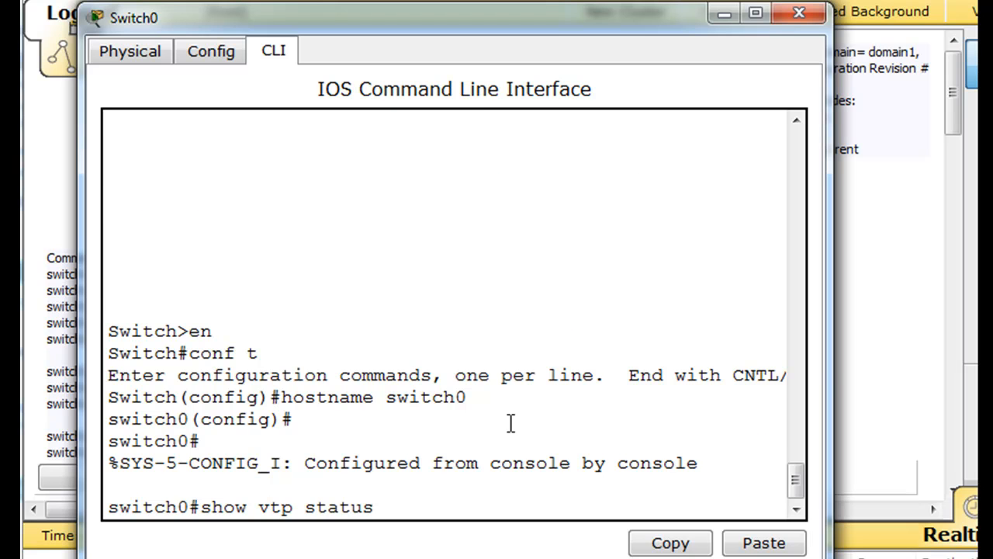
key(Return)
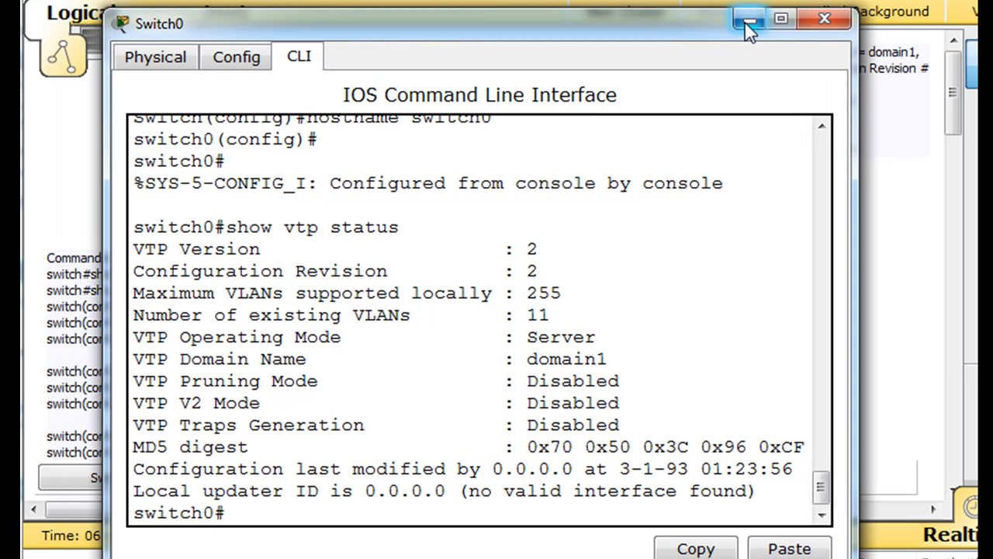
click(749, 19)
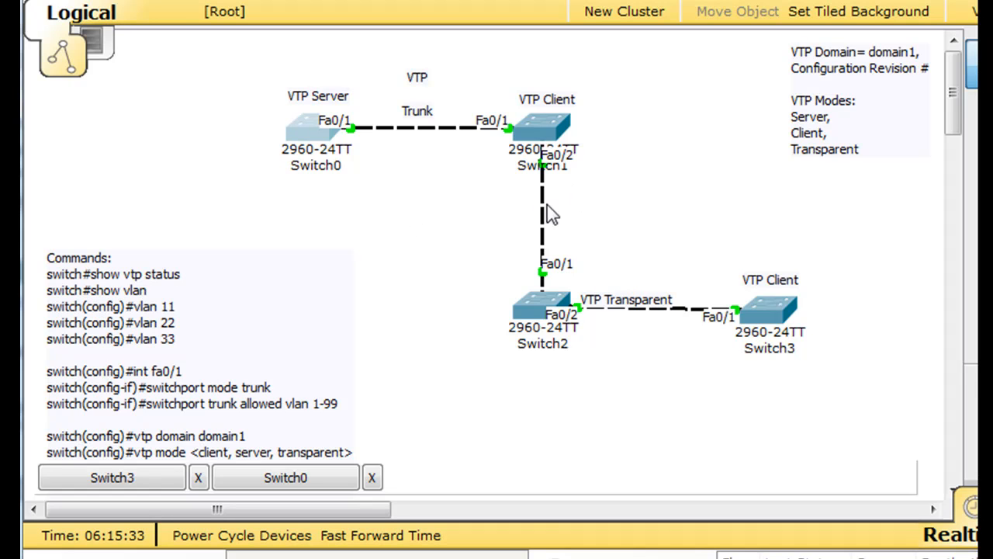
mouse_move(431, 269)
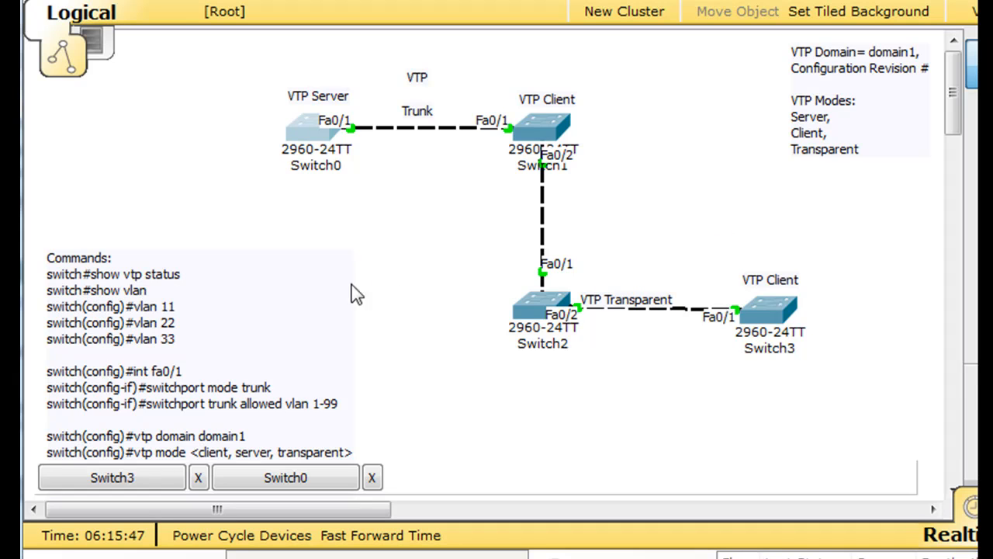
mouse_move(898, 350)
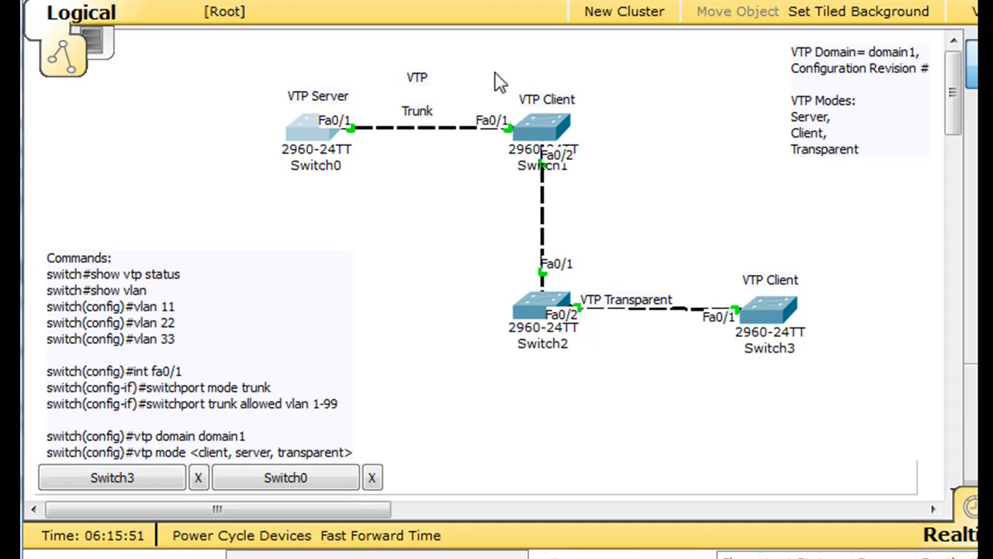
mouse_move(338, 254)
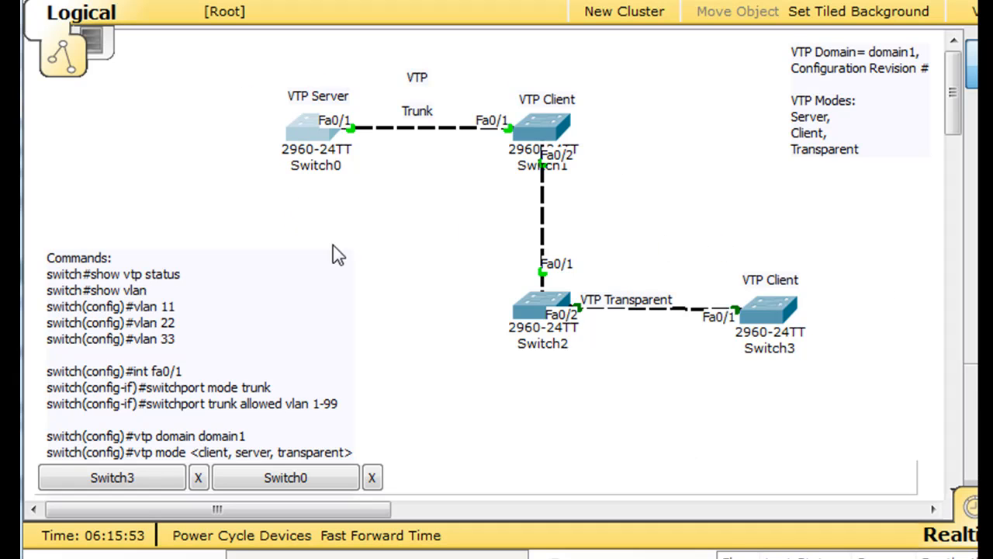
mouse_move(825, 398)
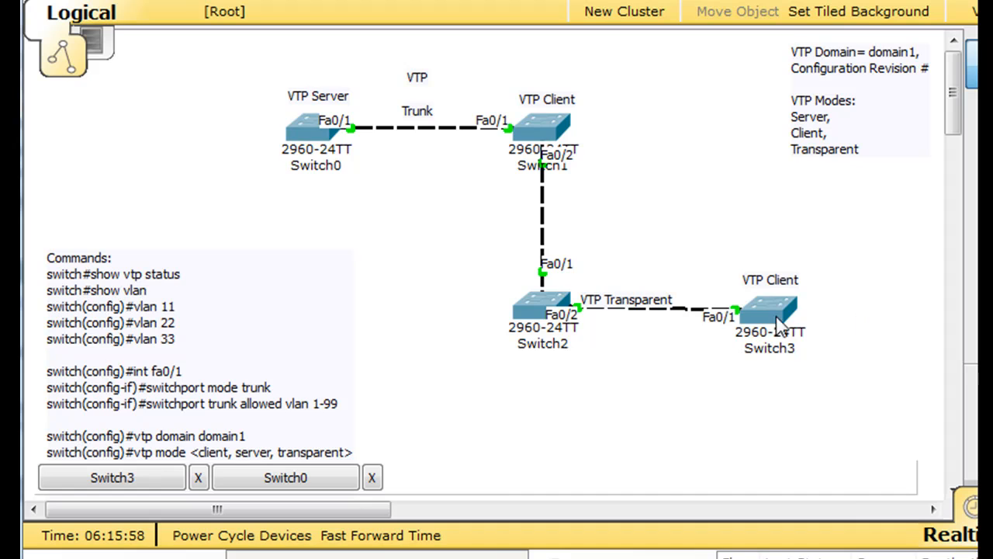
Open Switch3's console and set its hostname to switch3 from configuration mode.
double_click(768, 310)
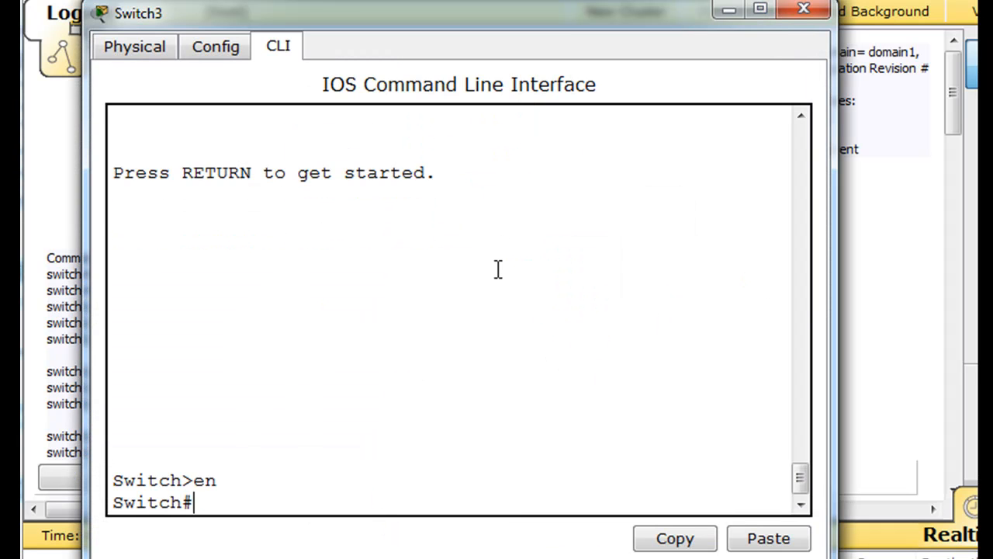
text(conft)
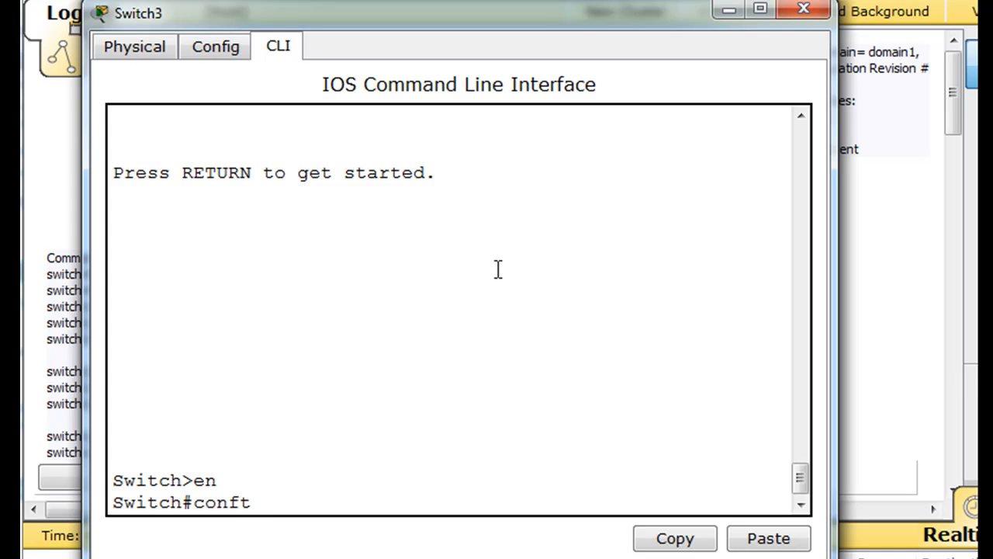
key(Return)
text(conf)
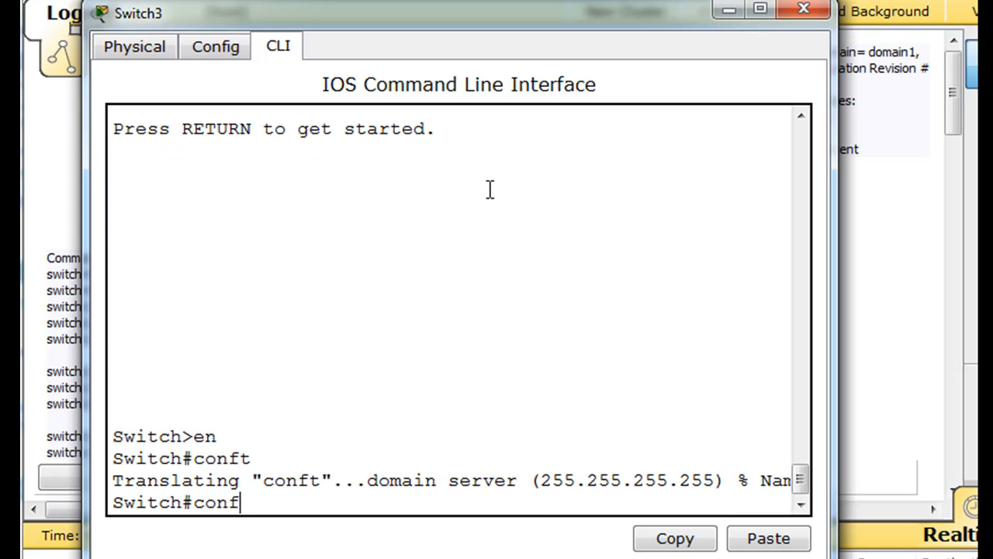
text(h(config)#h)
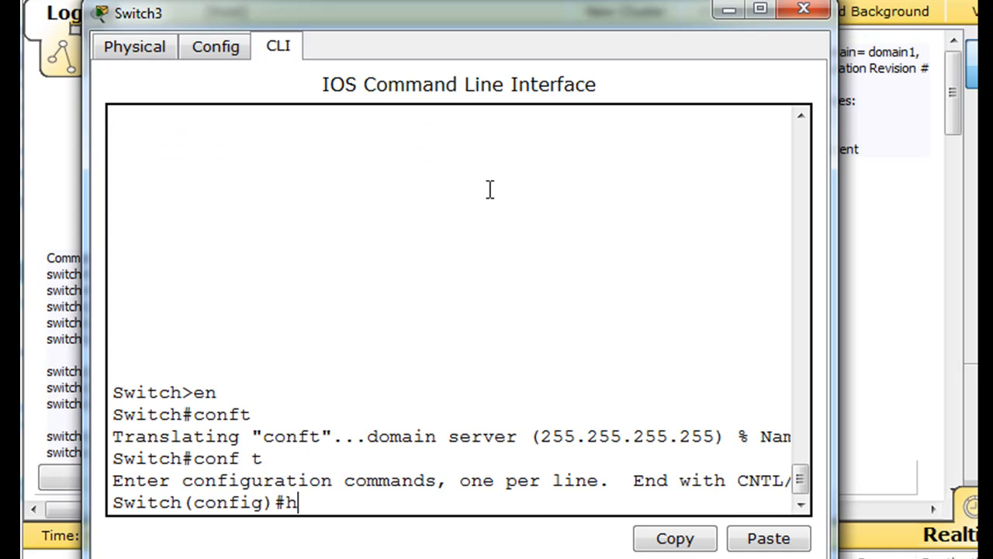
text(ostname)
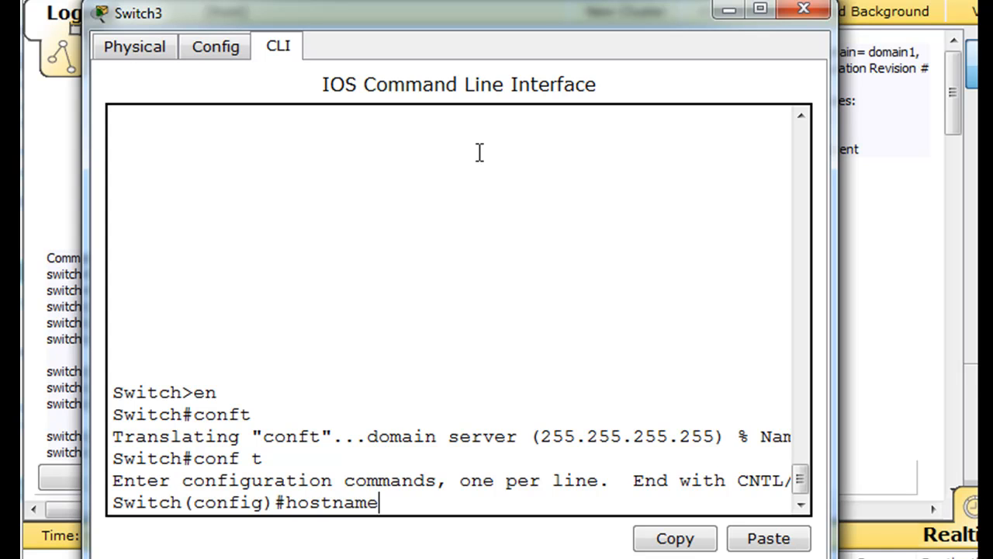
text(swi)
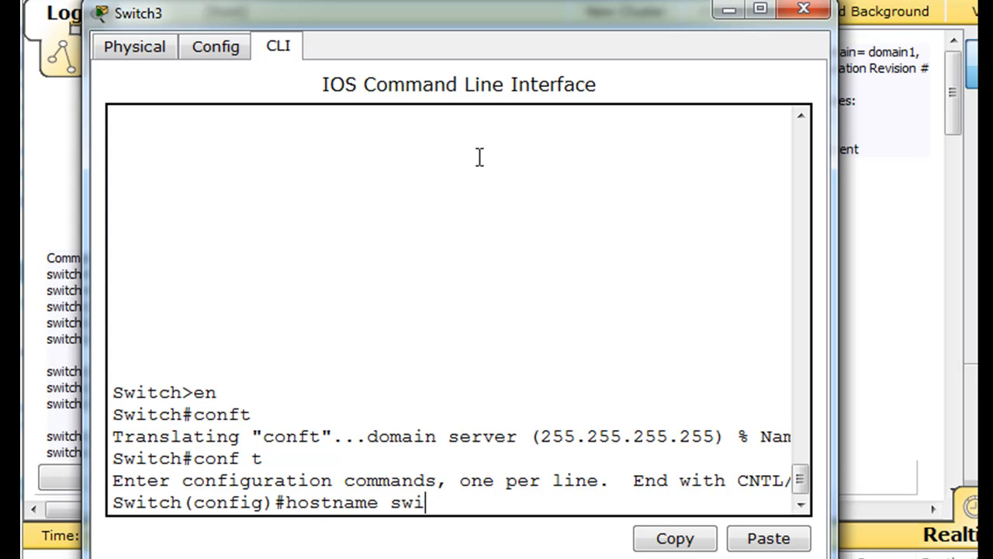
key(Return)
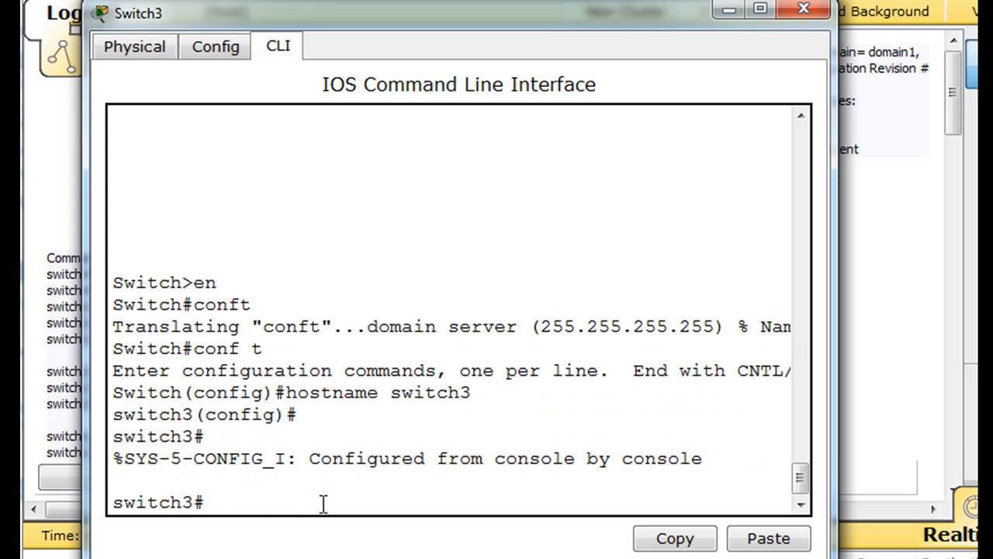
Run show vtp on Switch3, highlight configuration revision 2, then close its window.
text(show vtp)
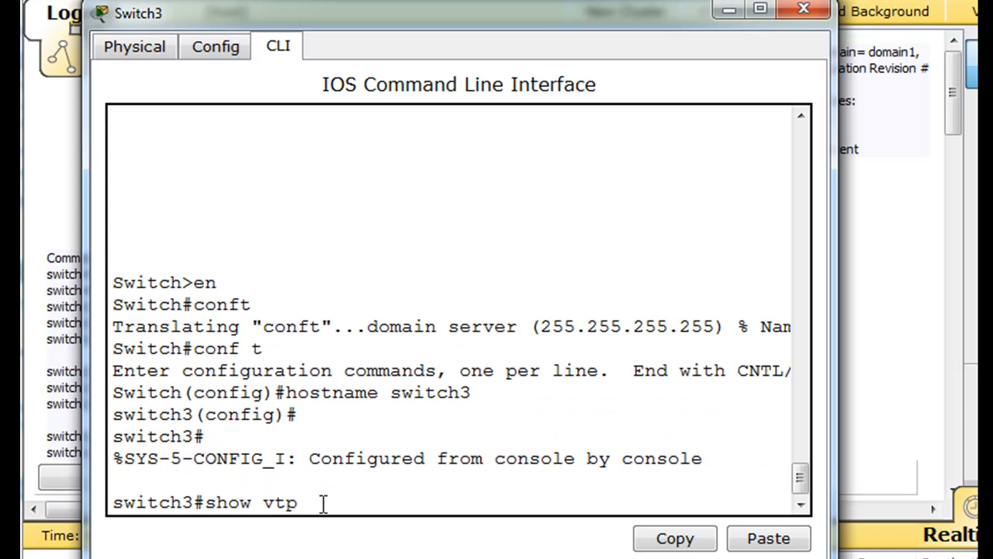
key(Return)
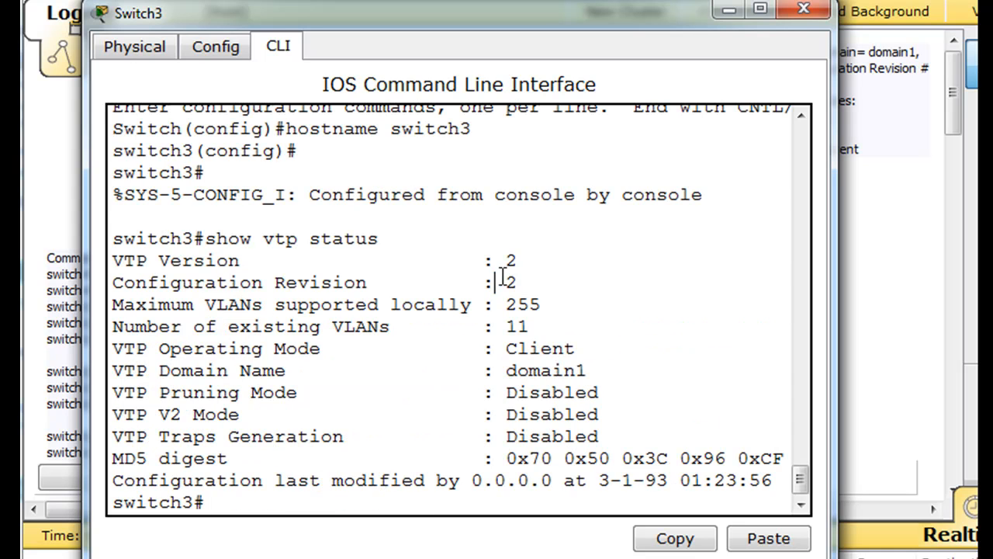
double_click(508, 281)
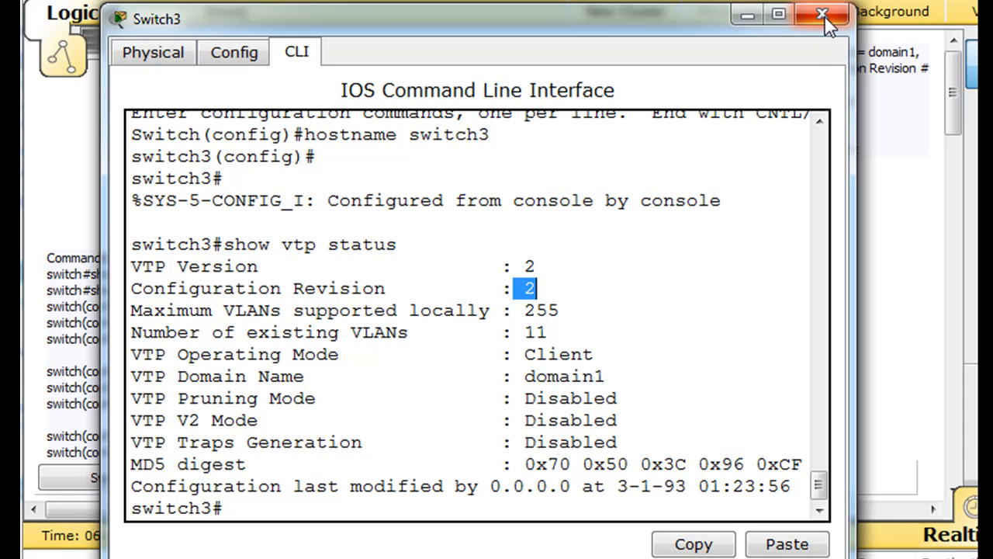
click(821, 14)
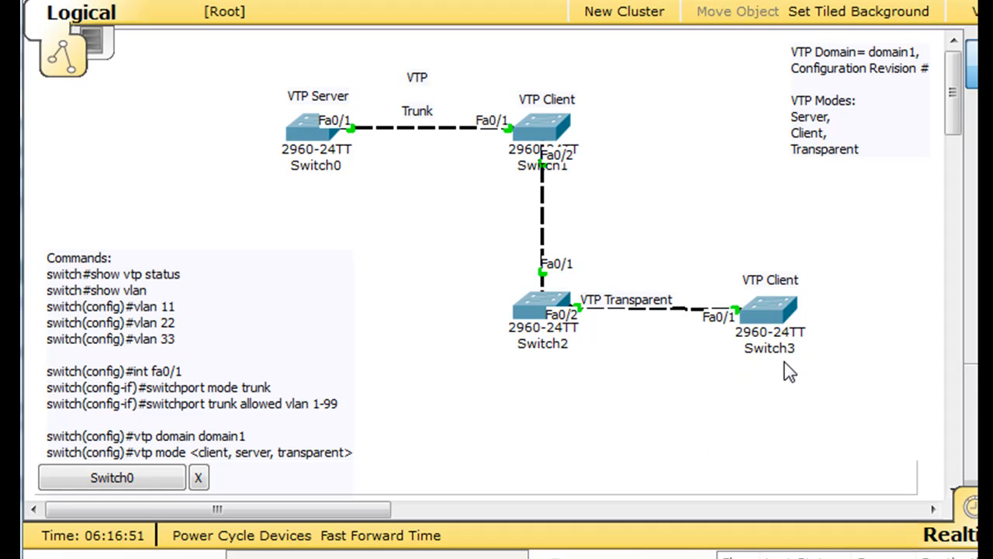
mouse_move(809, 297)
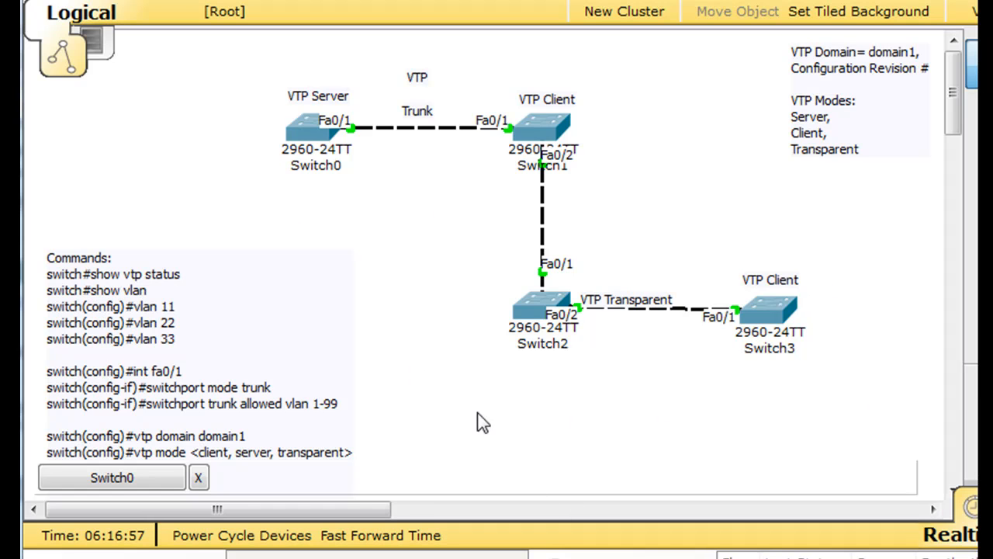
mouse_move(441, 206)
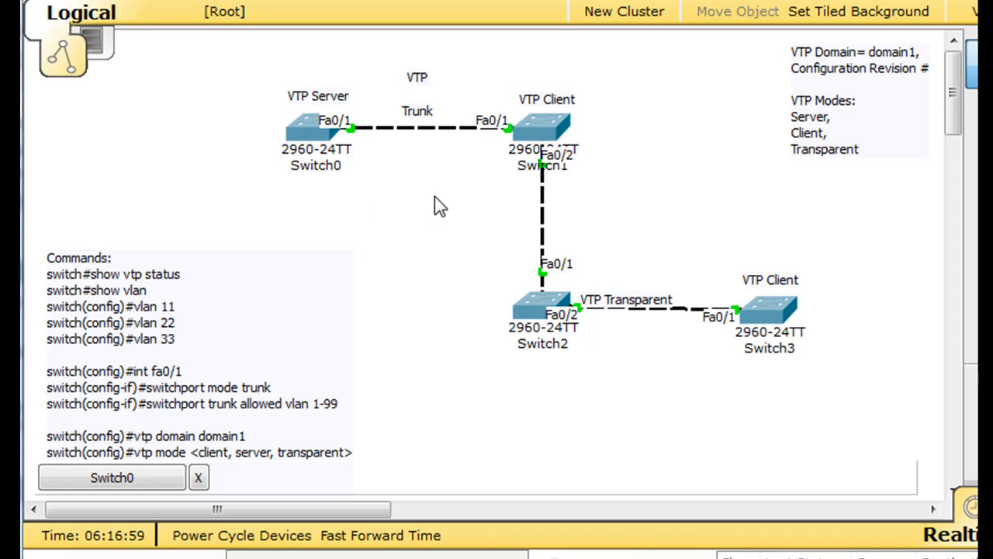
mouse_move(635, 413)
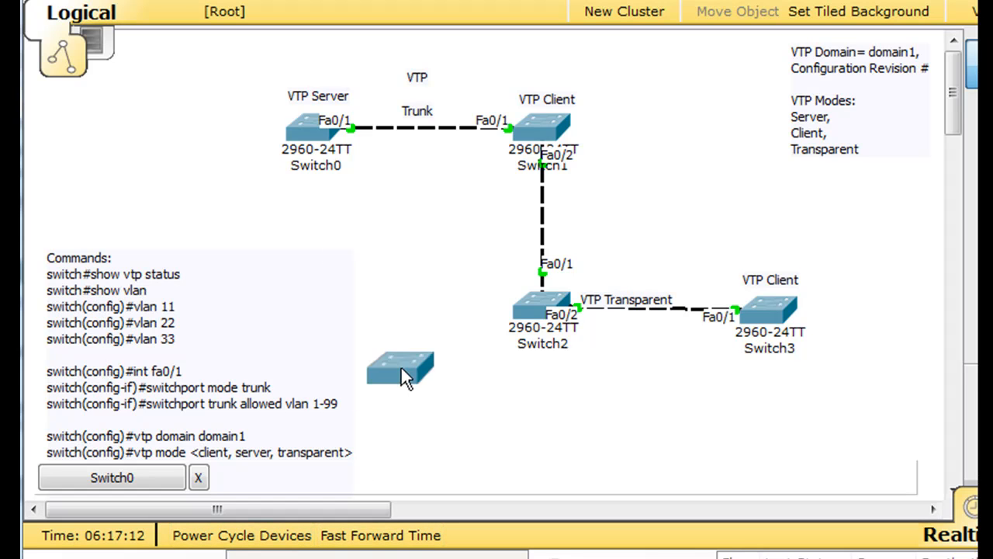
Drop a new 2960 switch onto the canvas and drag Switch4 beside Switch0.
drag(399, 369, 421, 195)
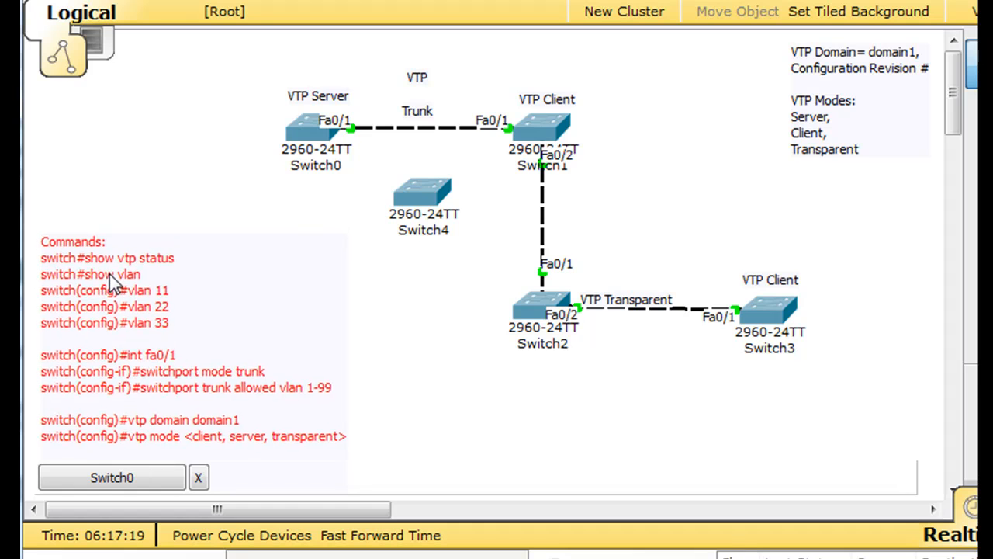
drag(422, 194, 131, 128)
text(Bac)
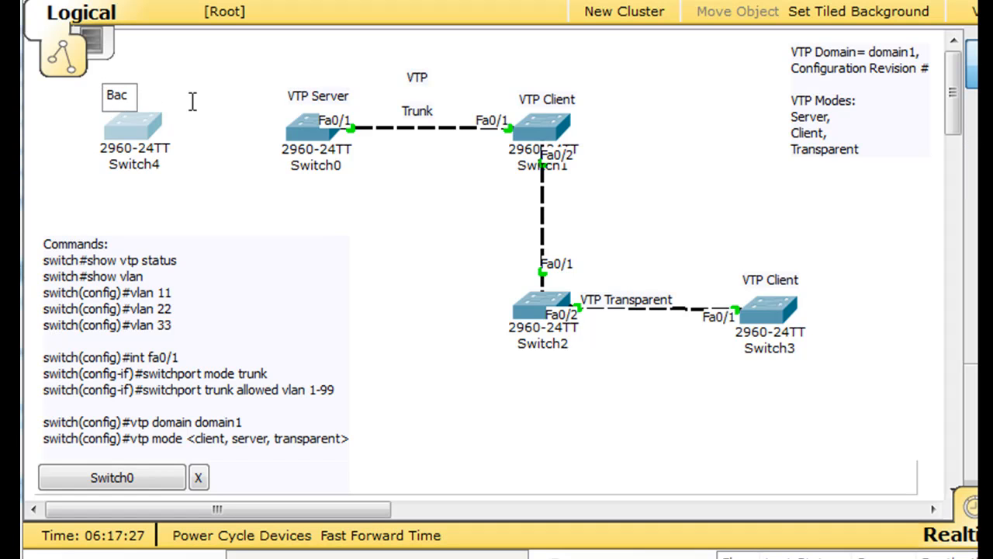
Finish typing the Switch4 note so it reads 'Backup VTP Server'.
text(kup)
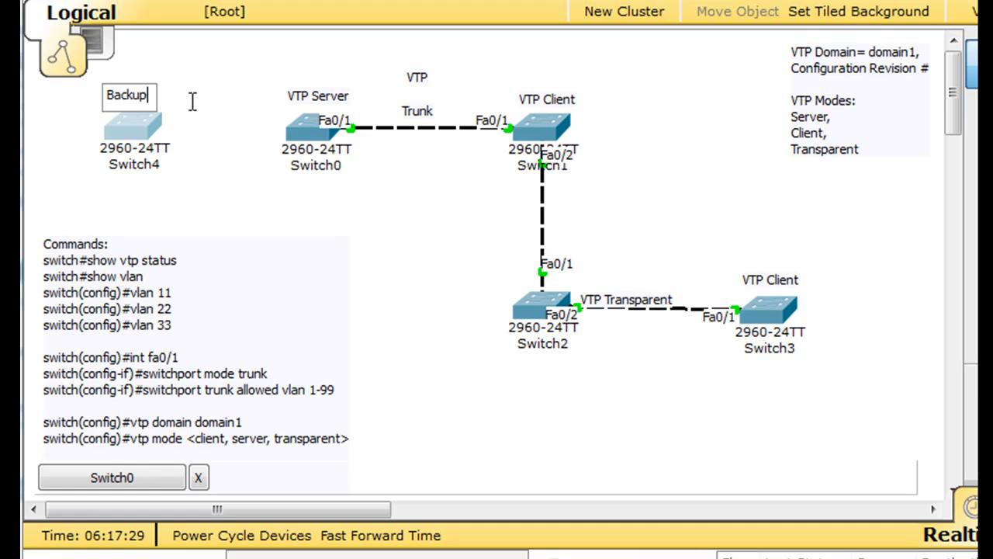
text(VTP Server)
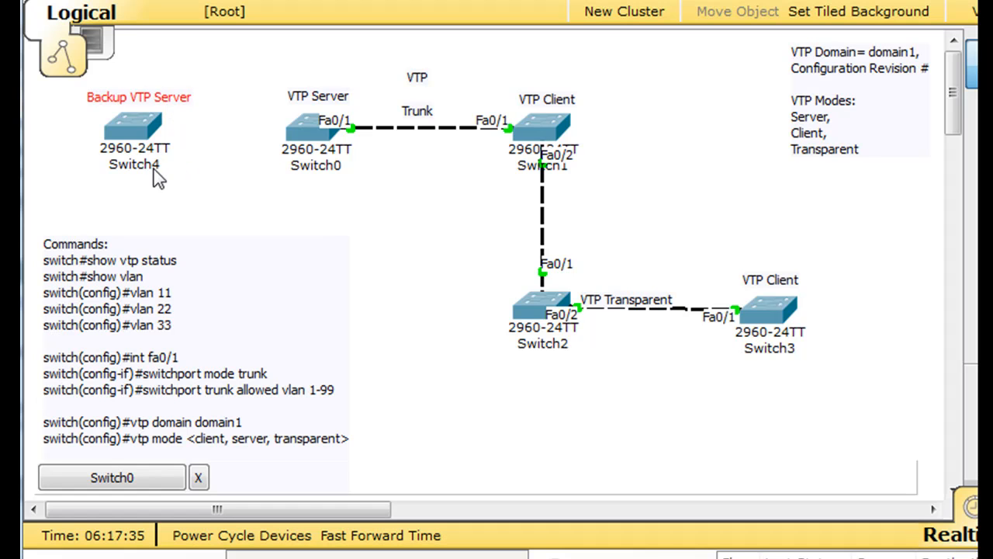
mouse_move(136, 131)
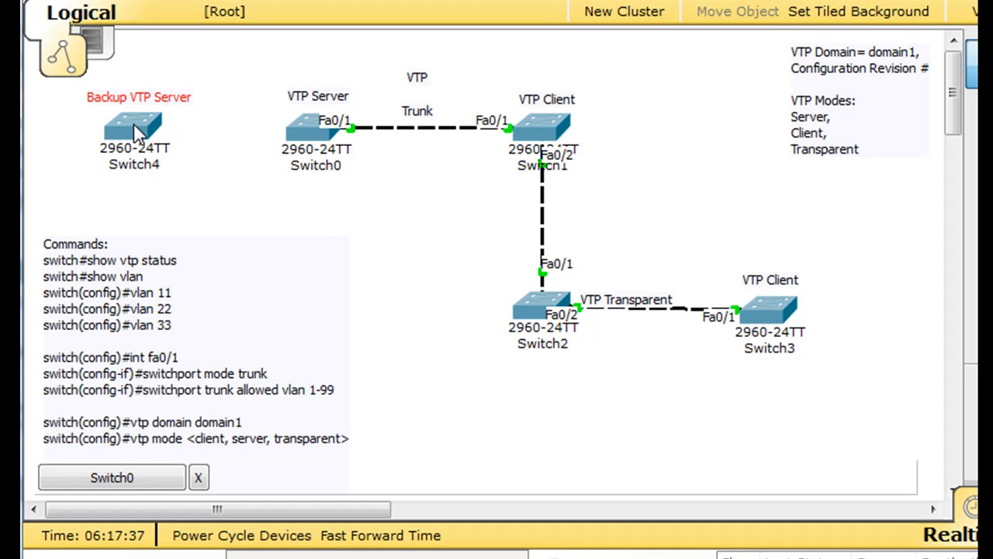
Open Switch4's CLI and set Fa0/1 to trunk mode allowing VLANs 1-99.
double_click(134, 124)
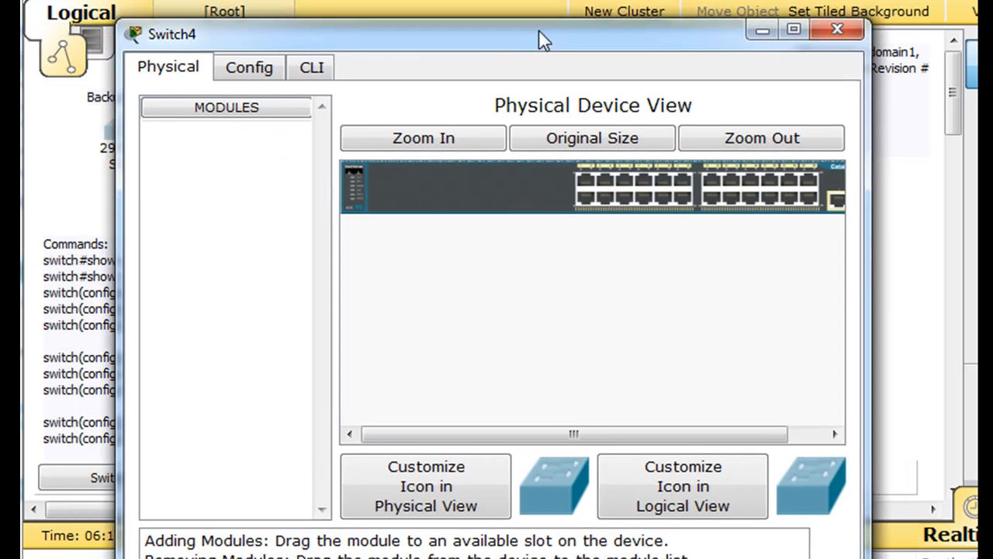
click(311, 67)
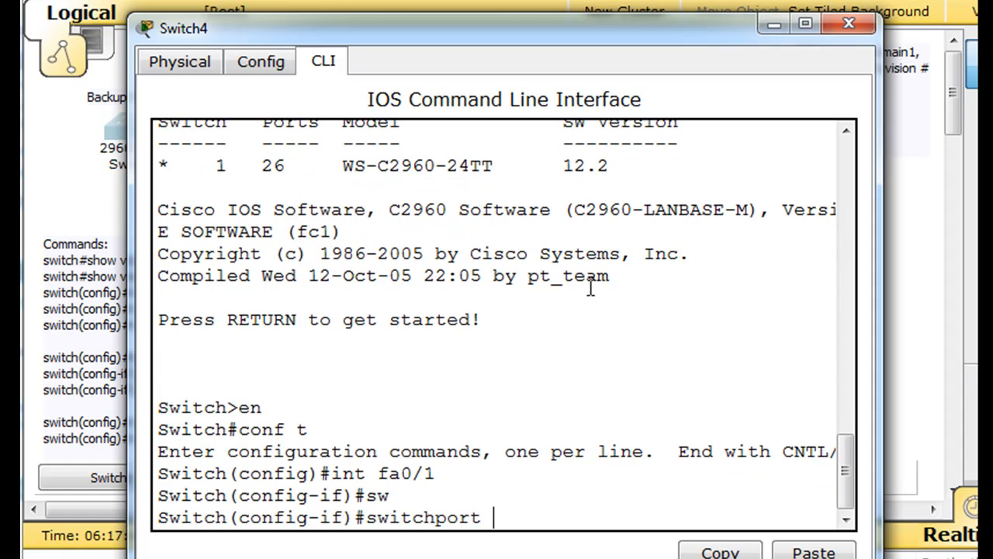
text(mode trunk)
text(switchport trunk)
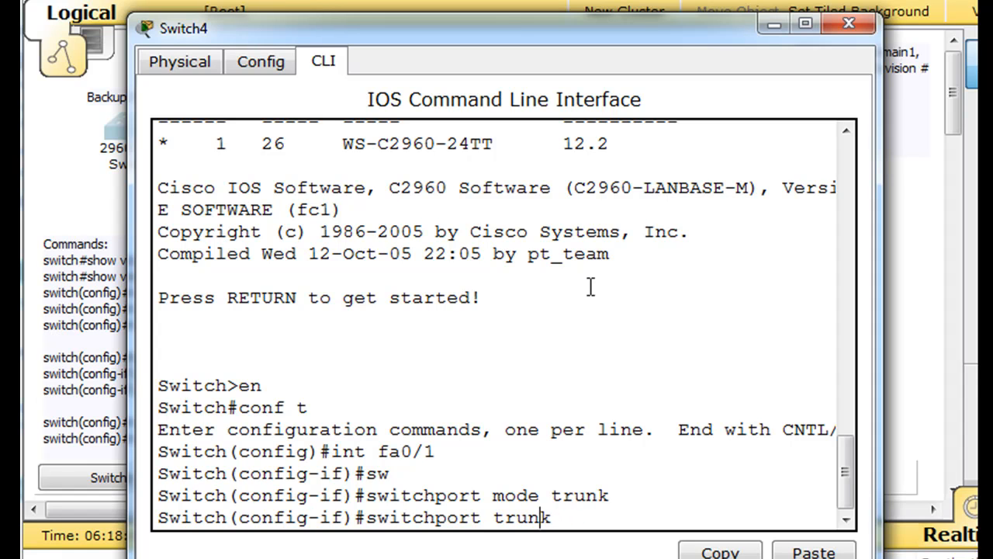
text(allowed)
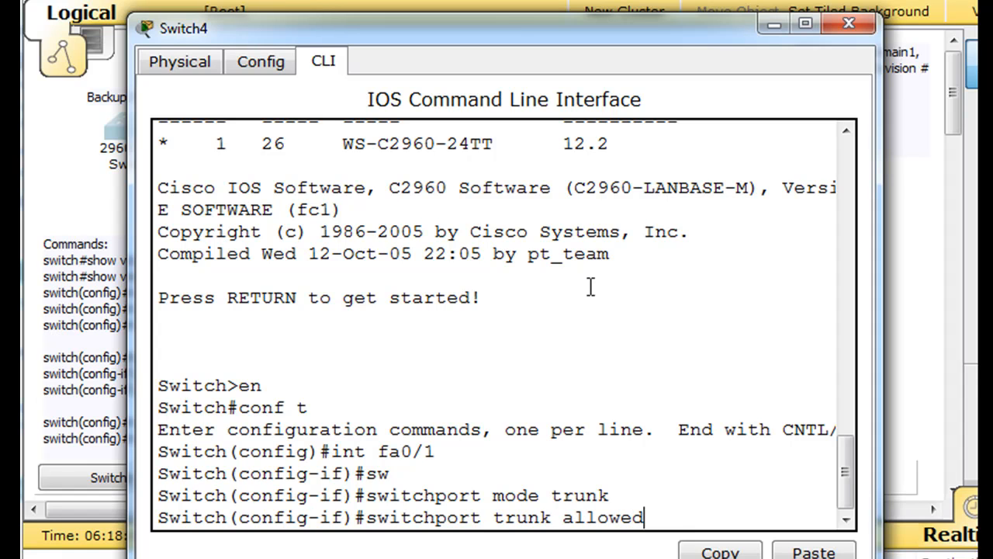
text(vlans)
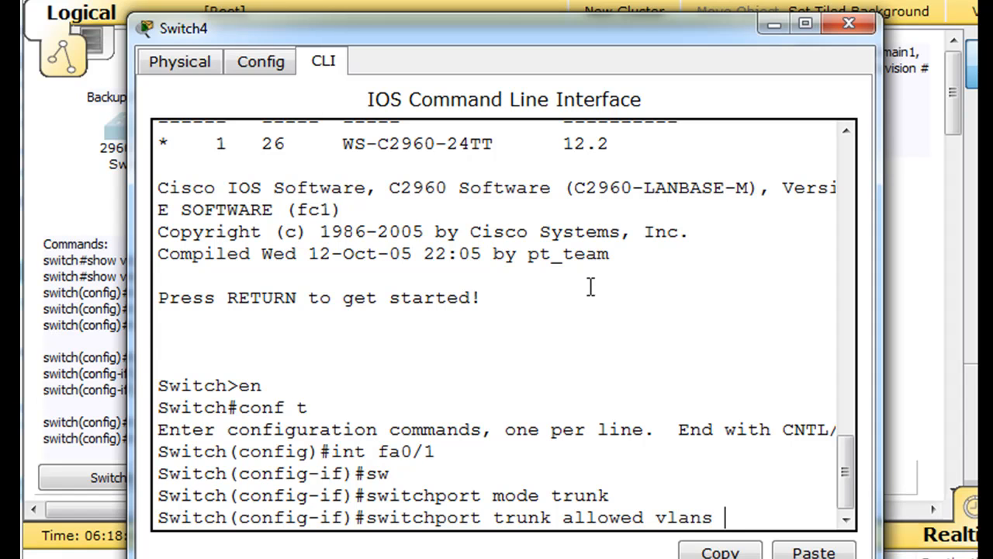
text(1-99)
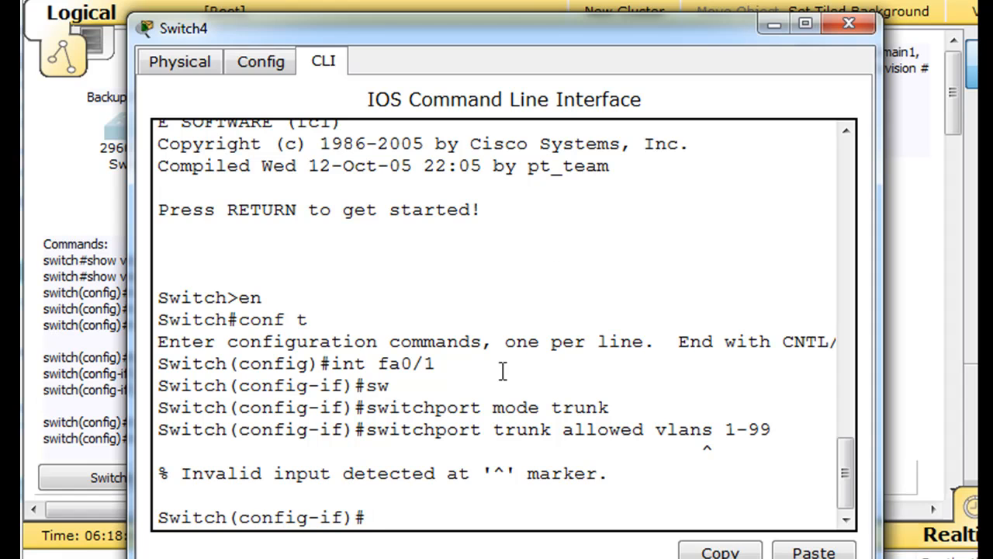
text(switchport trunk allowed vlans 1-99)
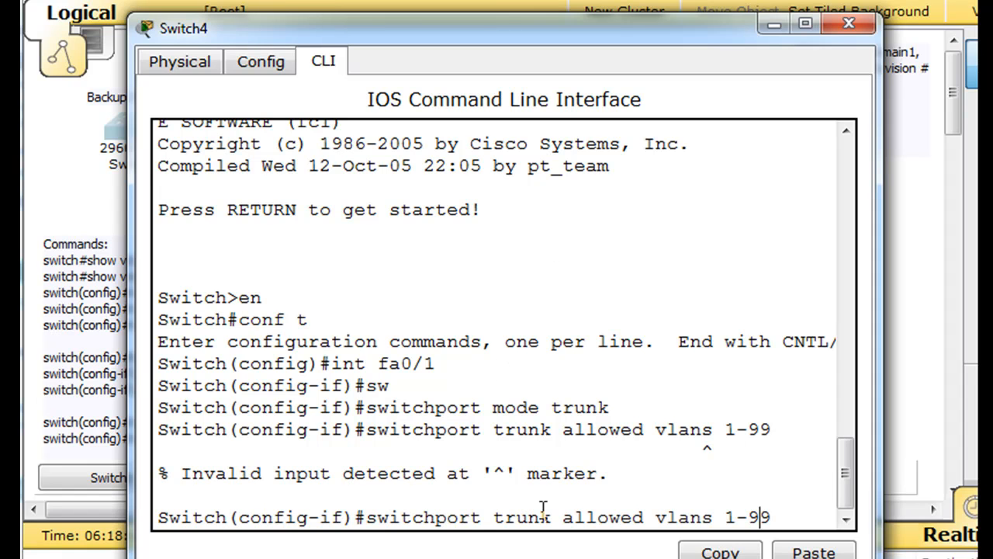
key(BackSpace)
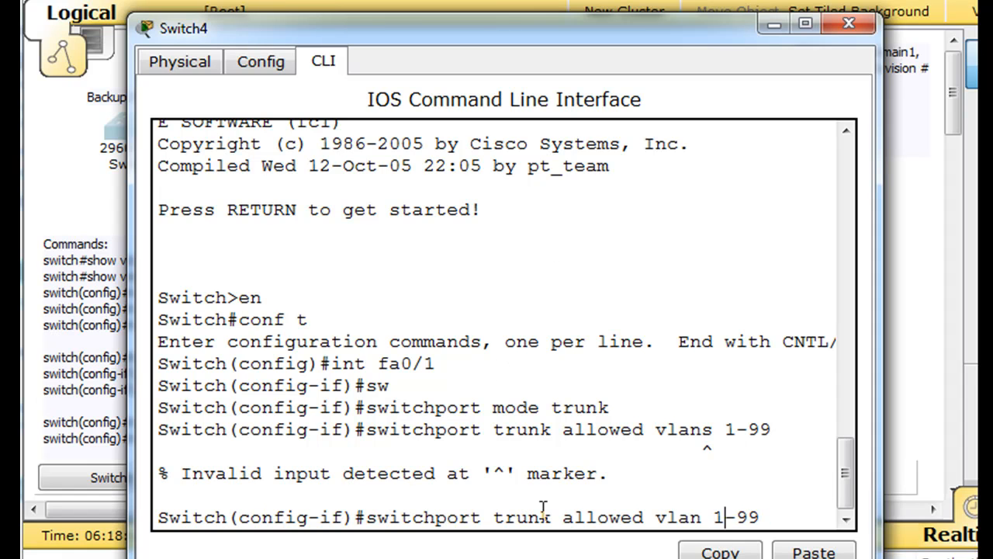
key(Return)
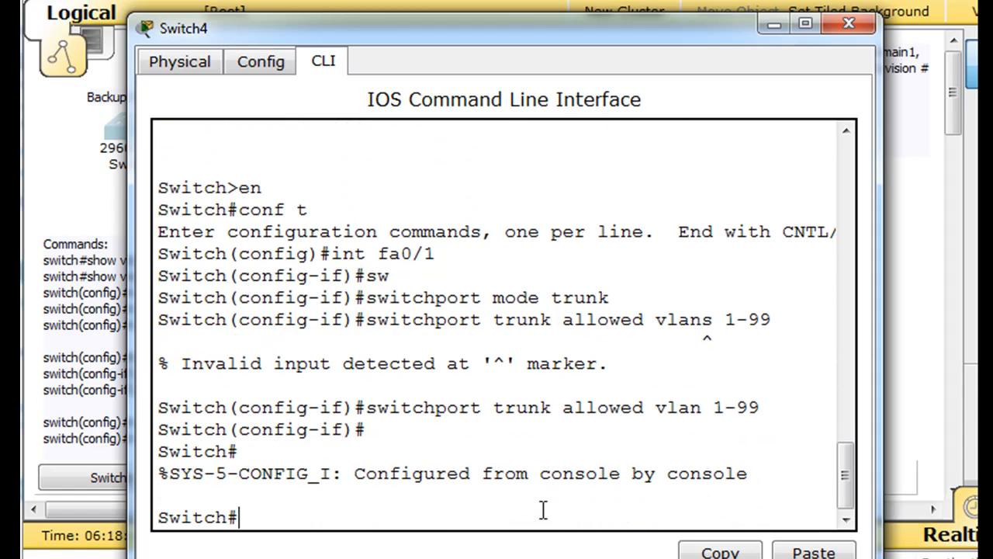
Set Switch4's VTP domain to domain1.
text(swit)
text(conf t)
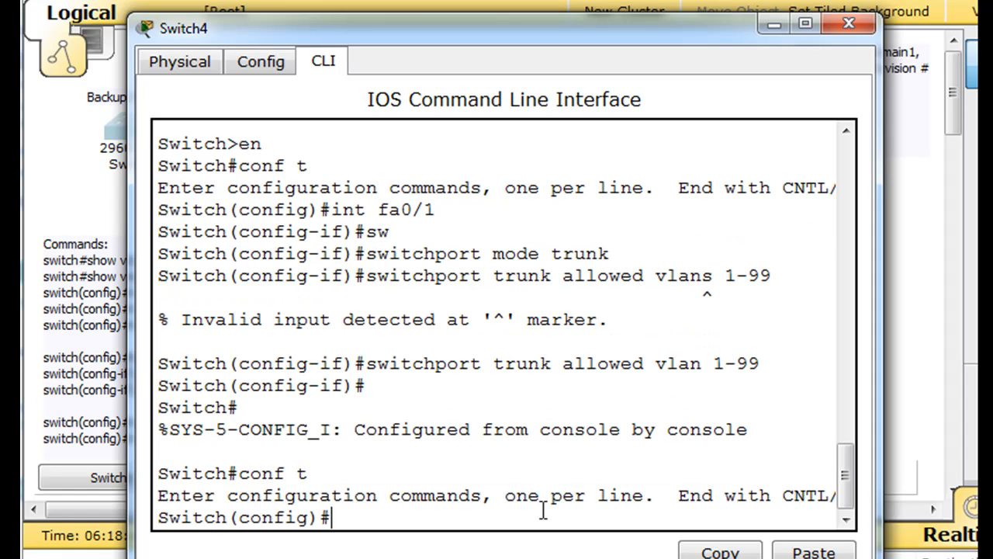
text(vtp)
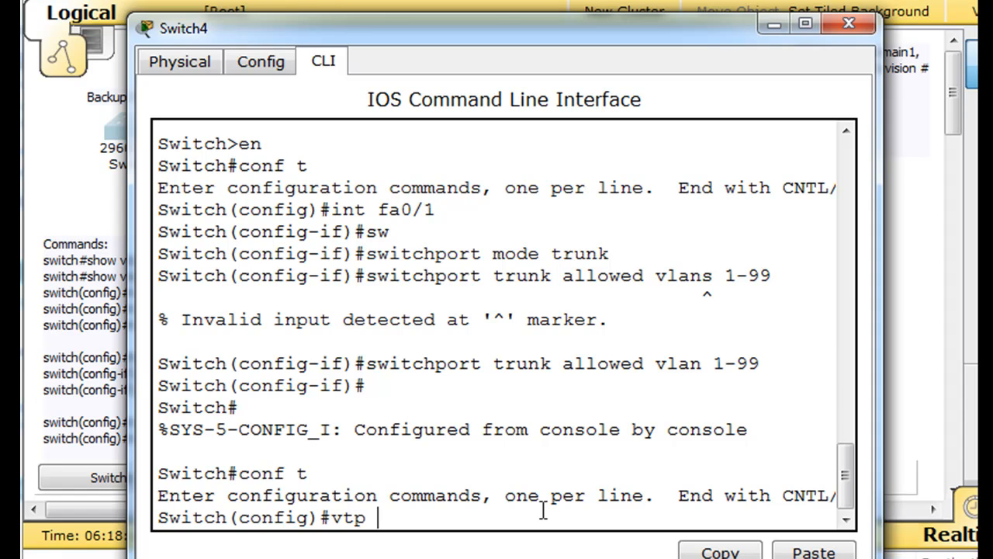
text(domain)
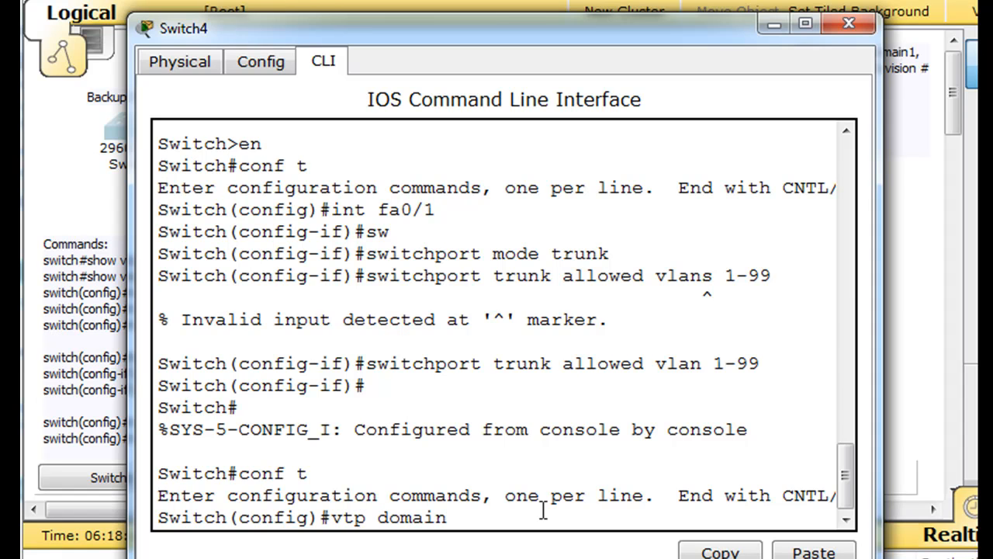
text(domain1)
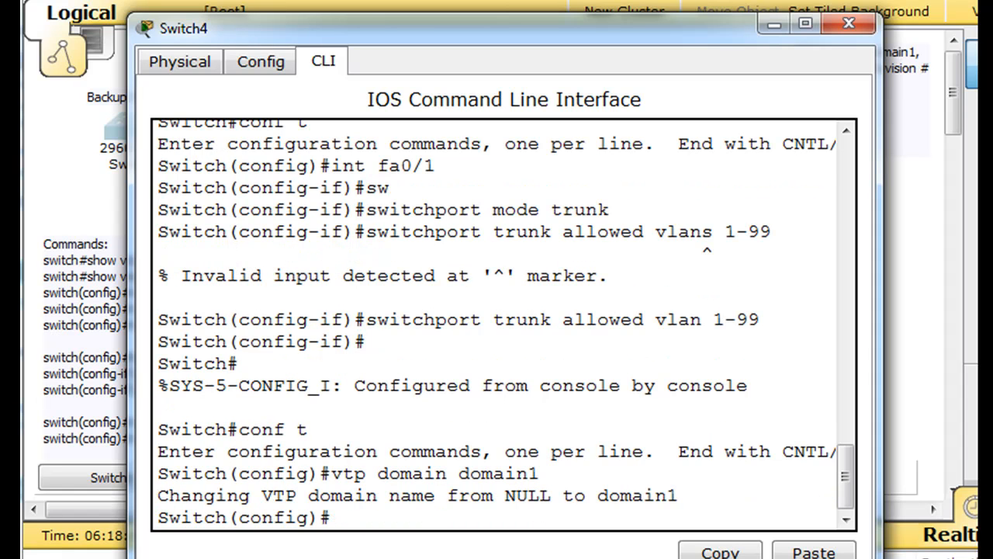
mouse_move(702, 295)
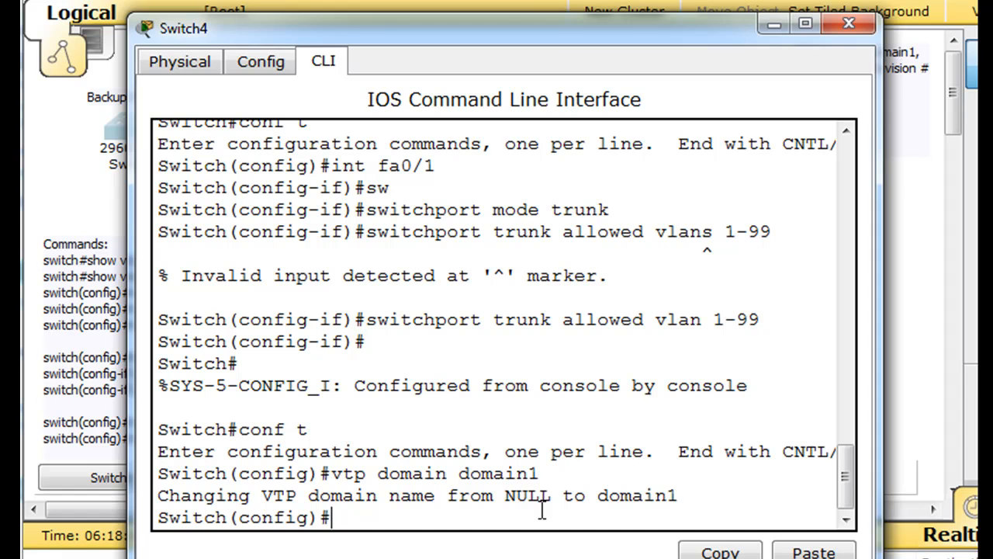
mouse_move(848, 24)
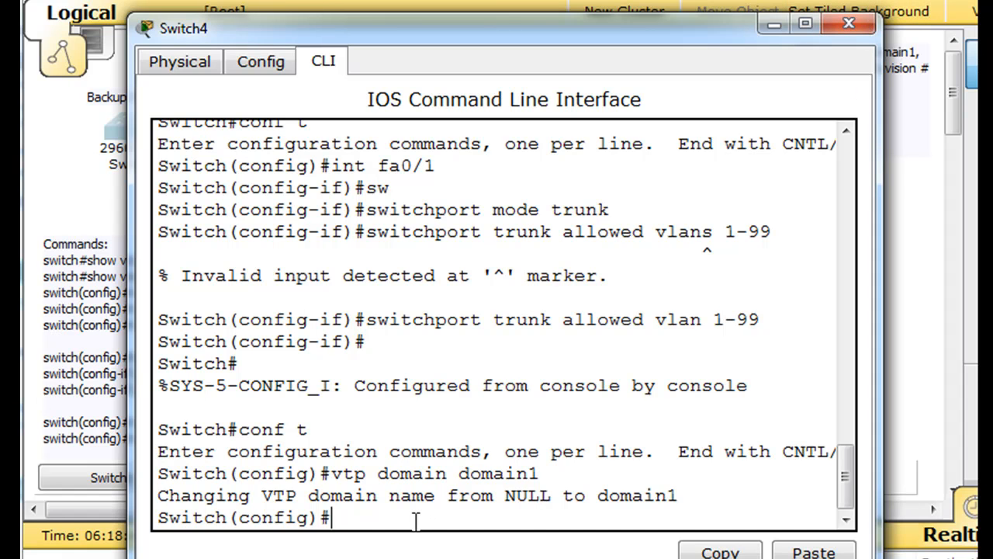
Try listing Switch4's VLANs with show vlans, then retry as show vlan.
text(show vlans)
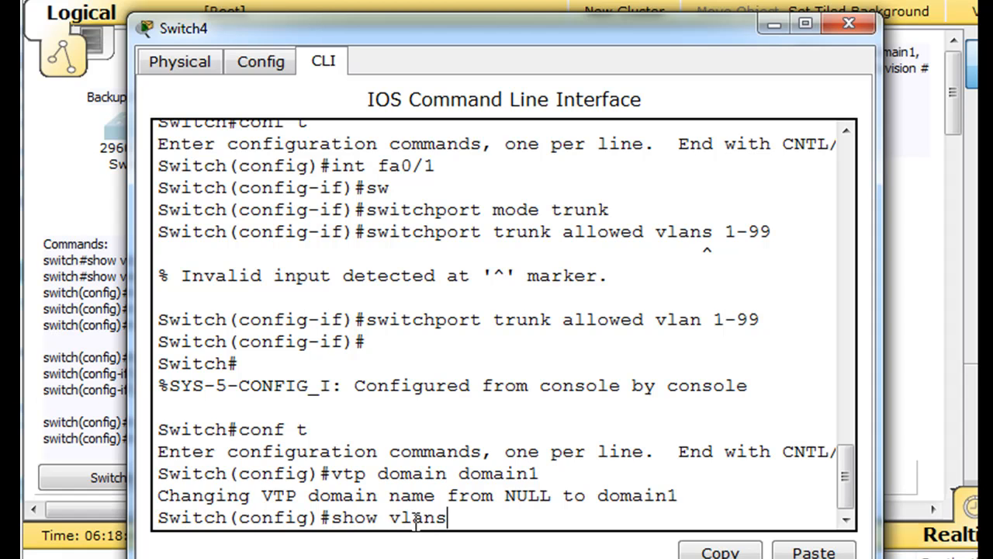
key(Return)
text(show)
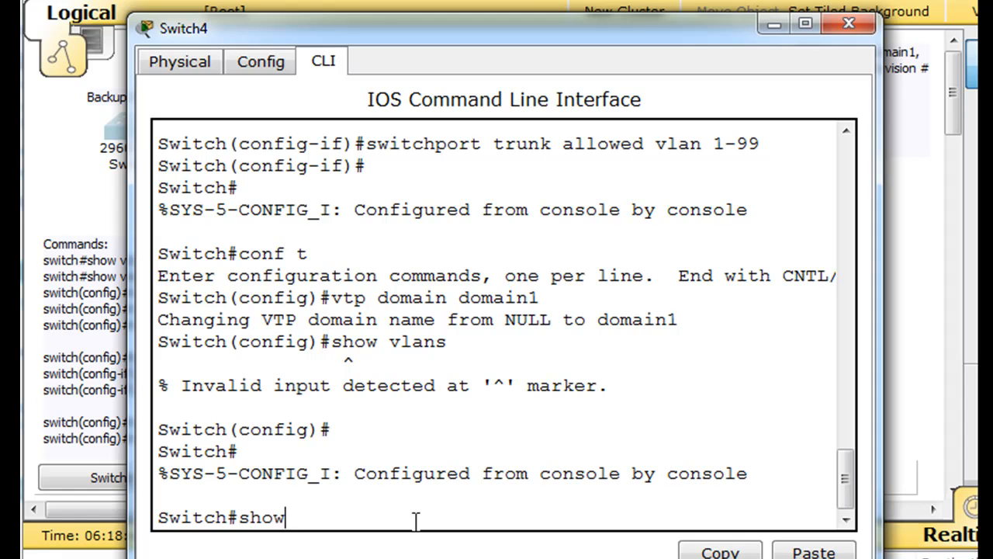
text(vlans)
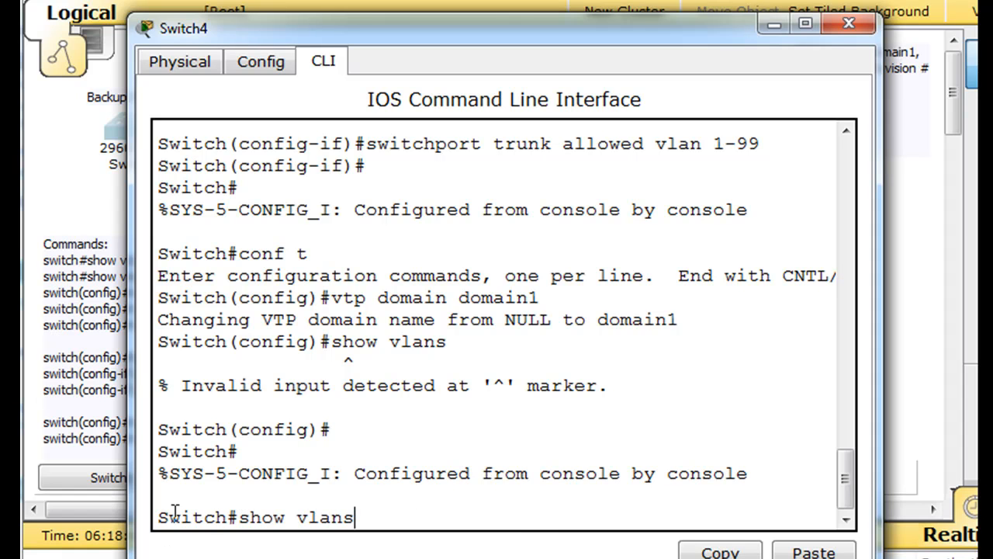
key(Return)
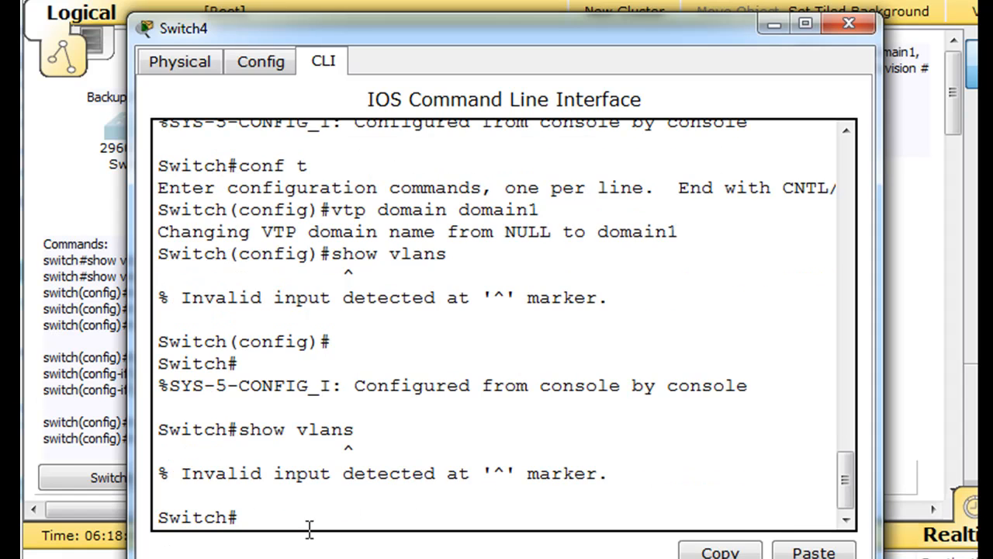
text(show vlan)
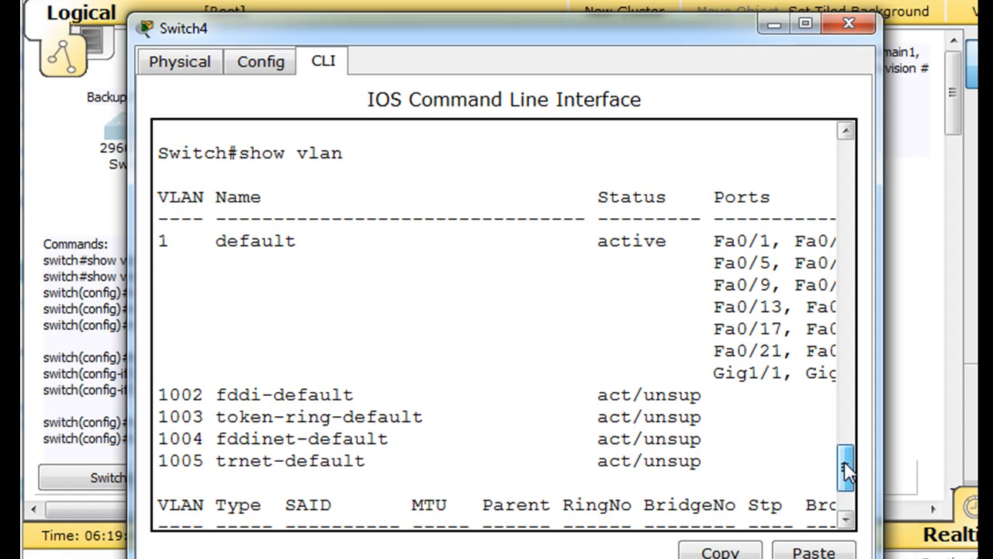
scroll(down, 3)
text(show)
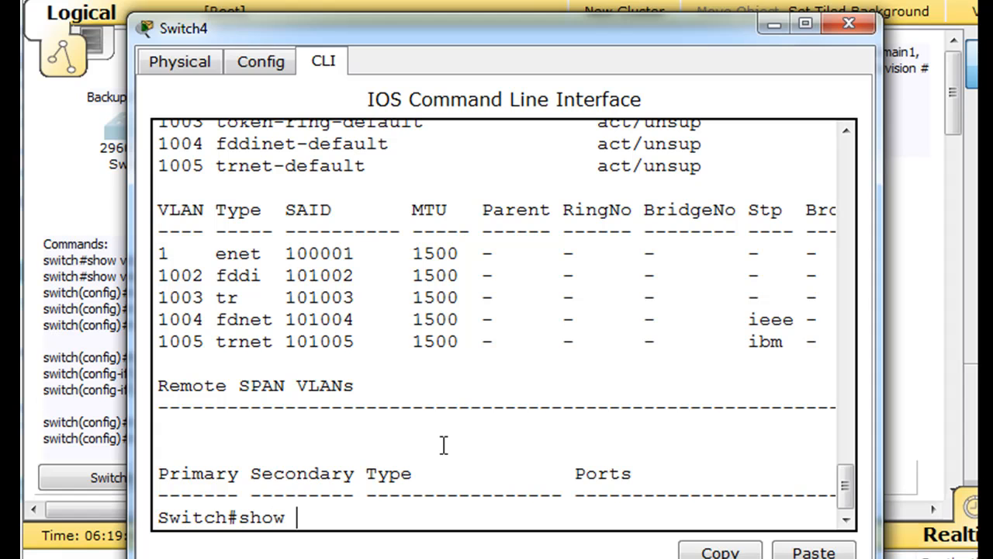
text(vtp status)
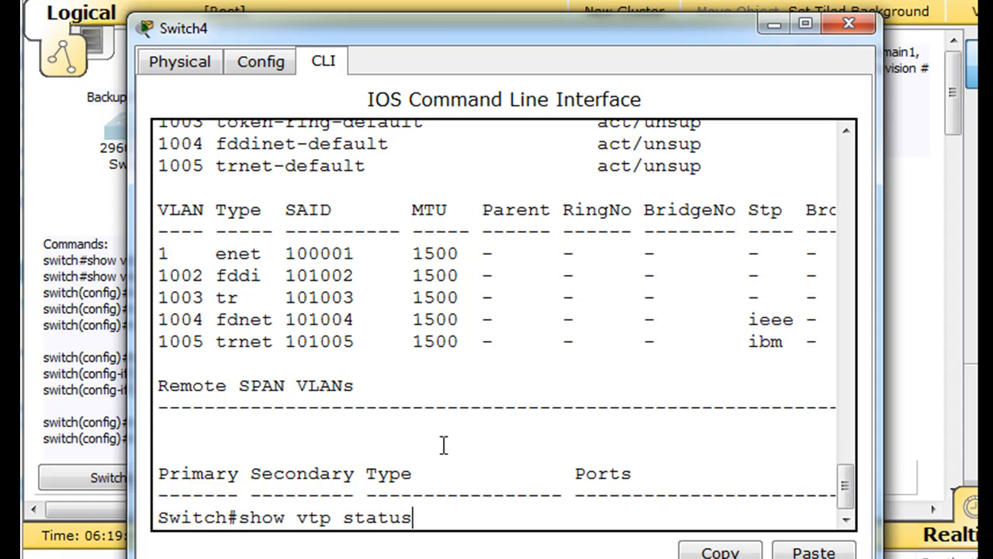
key(Return)
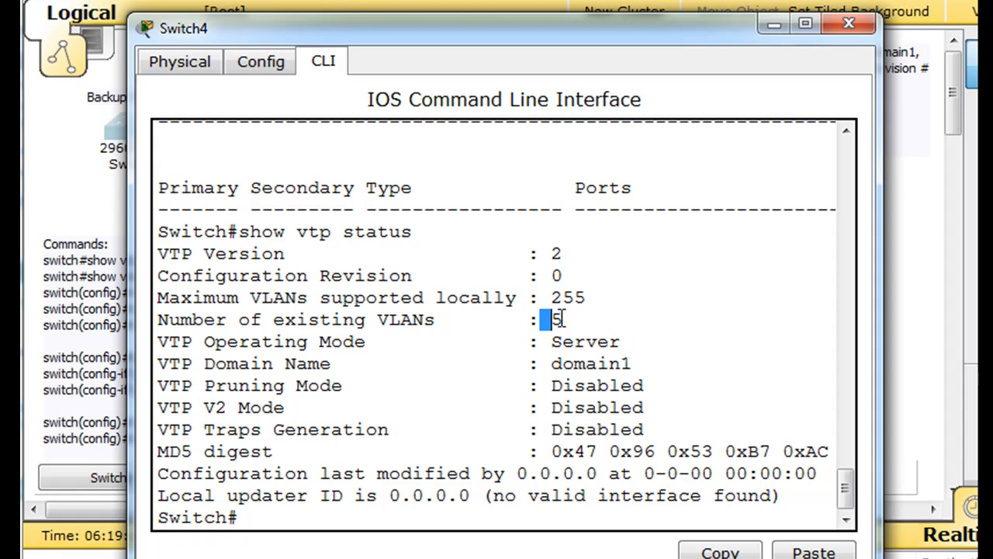
mouse_move(691, 69)
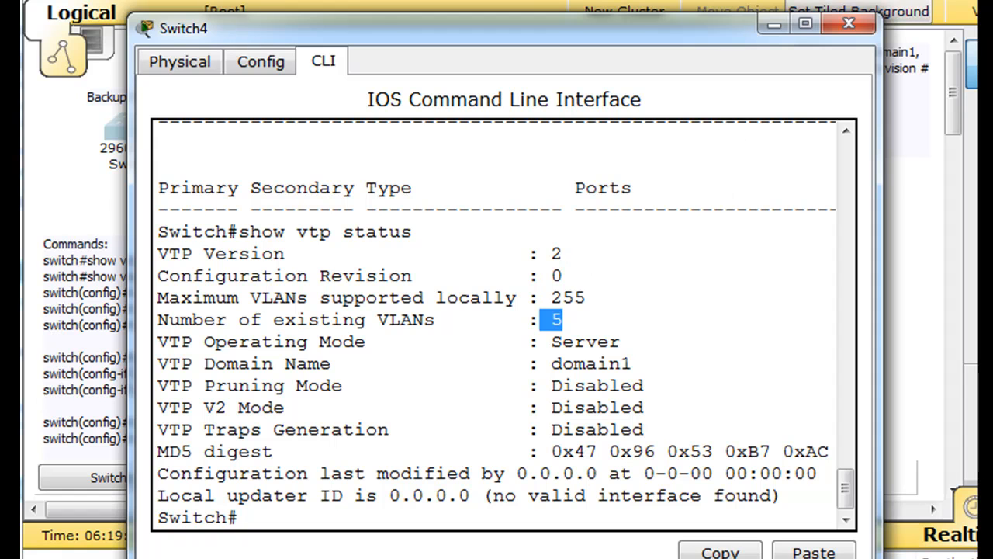
mouse_move(848, 23)
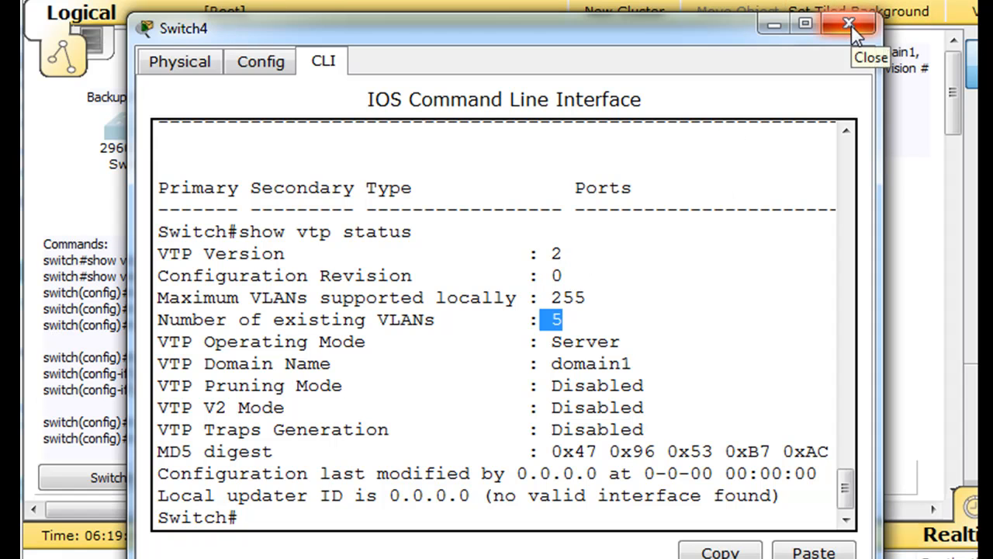
Close Switch4's configuration window to return to the topology canvas.
click(848, 23)
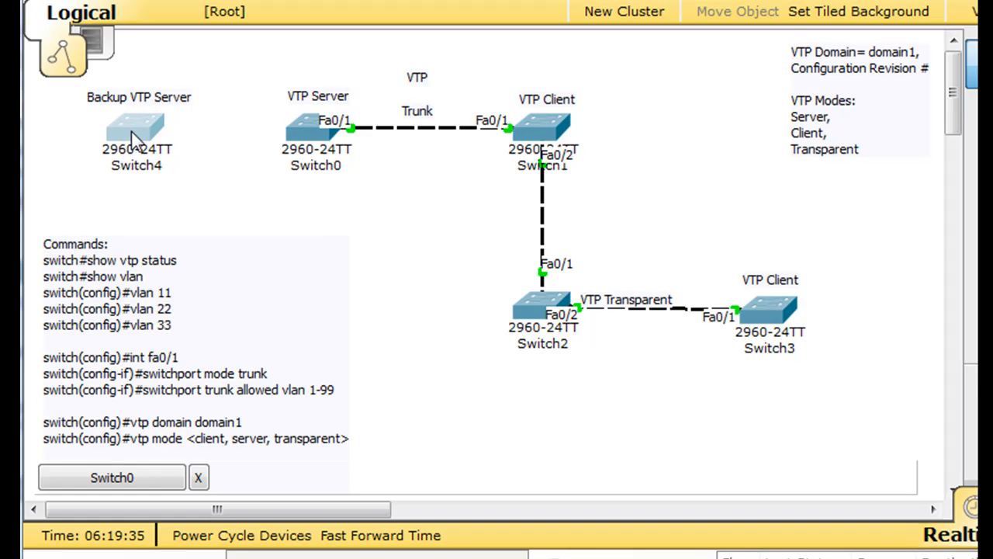
mouse_move(776, 338)
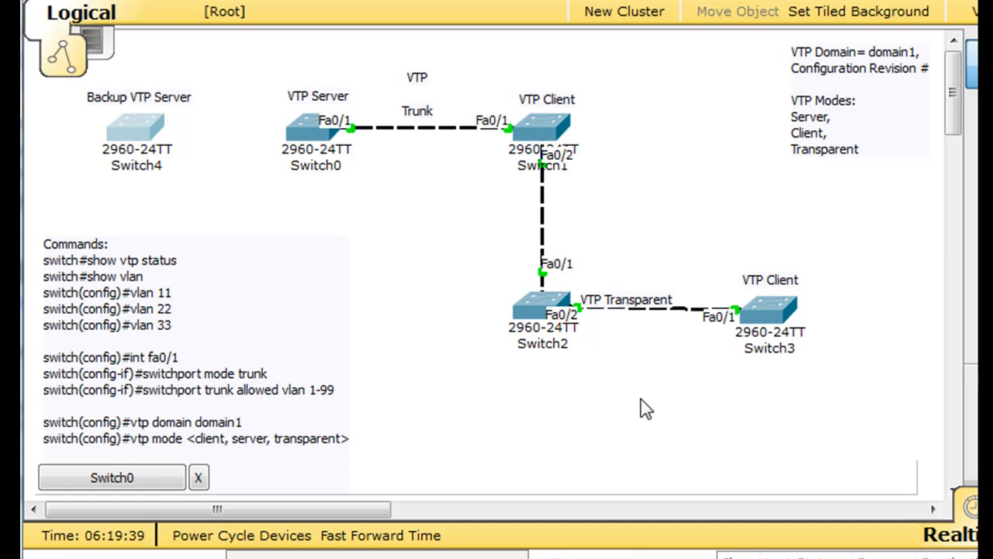
mouse_move(582, 432)
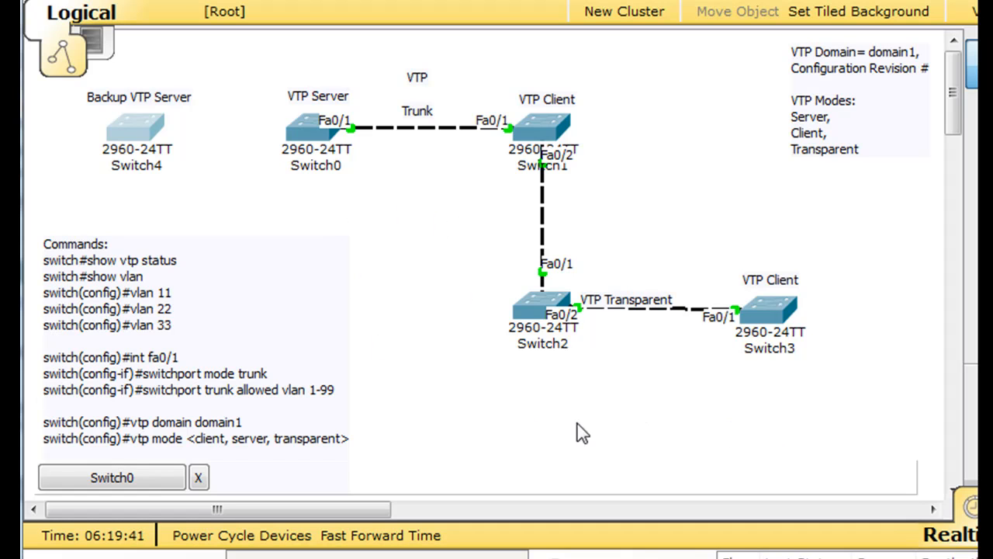
mouse_move(462, 62)
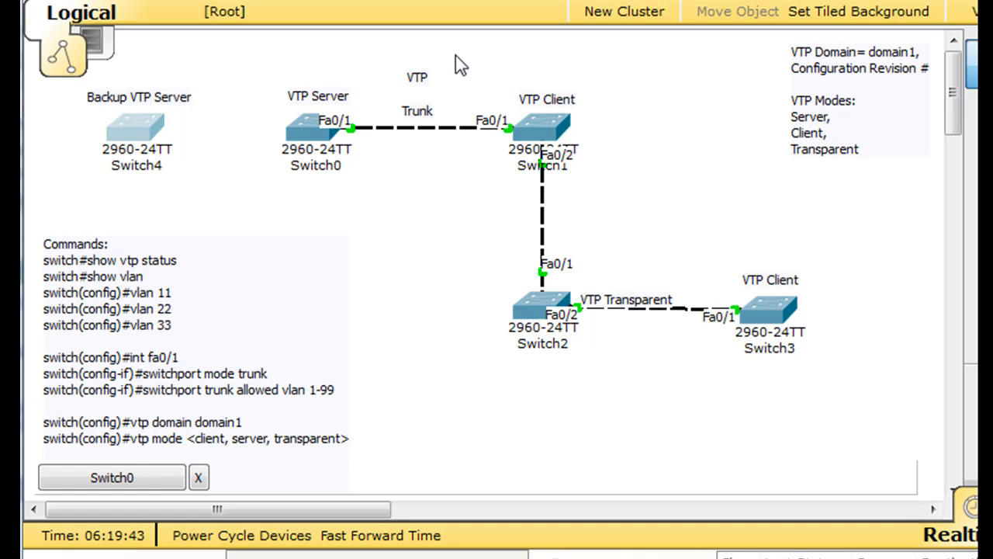
mouse_move(764, 408)
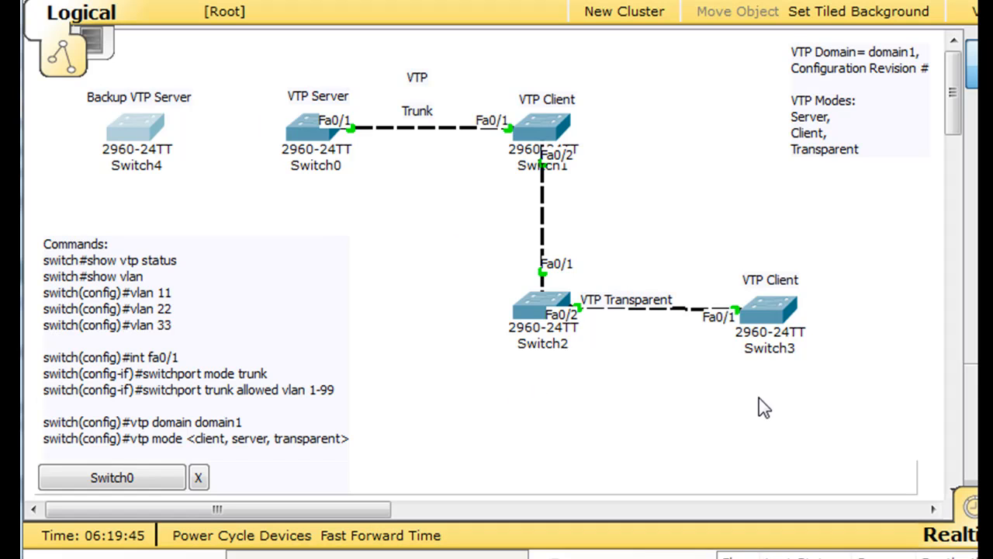
mouse_move(428, 288)
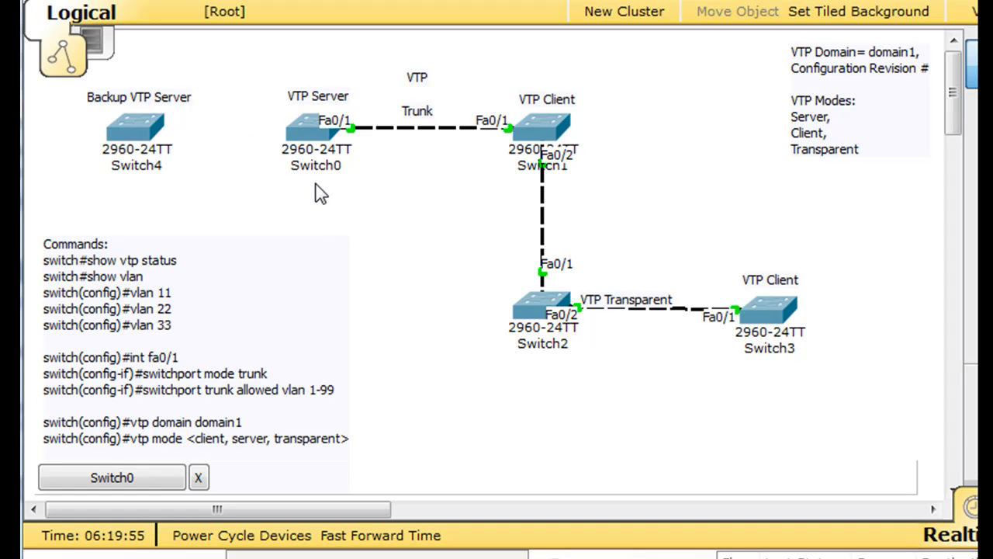
mouse_move(325, 192)
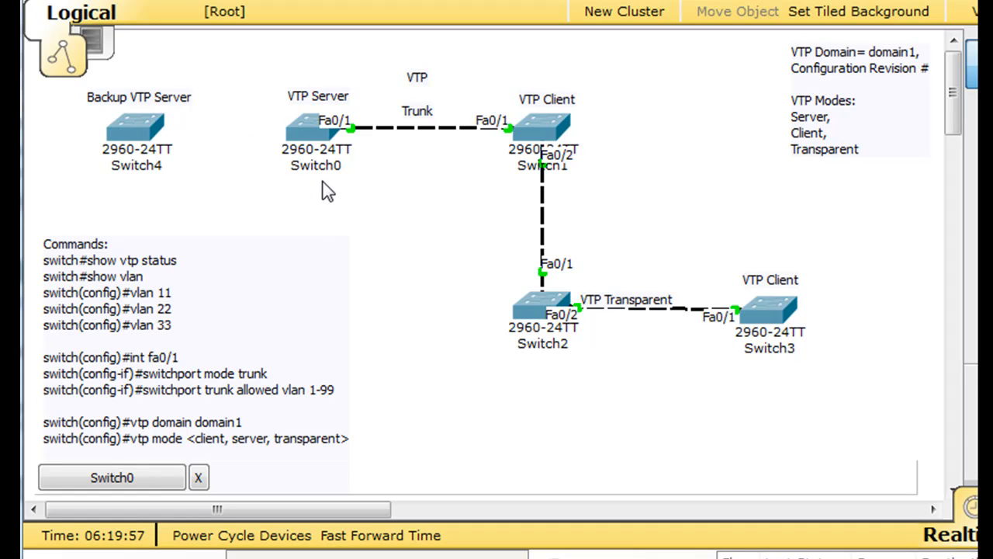
mouse_move(469, 161)
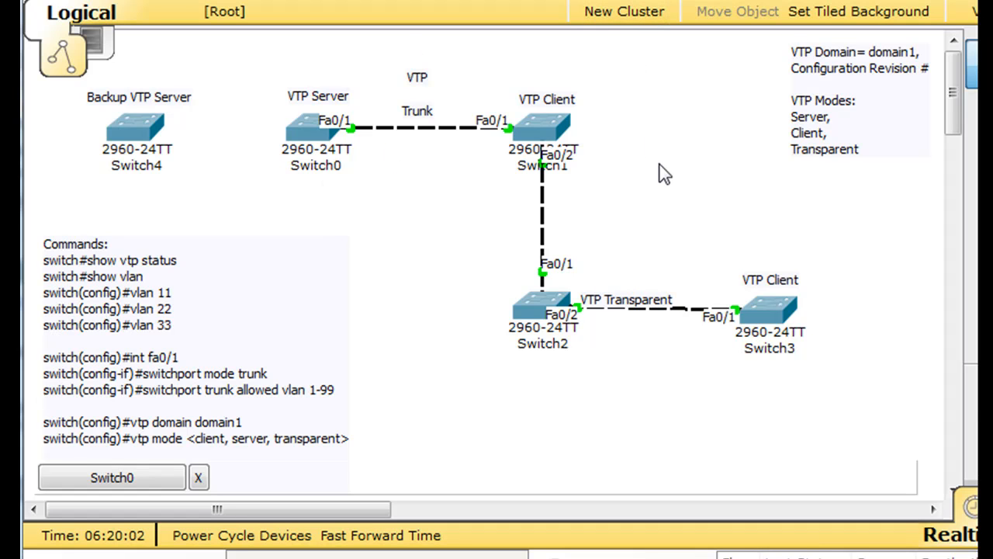
mouse_move(148, 149)
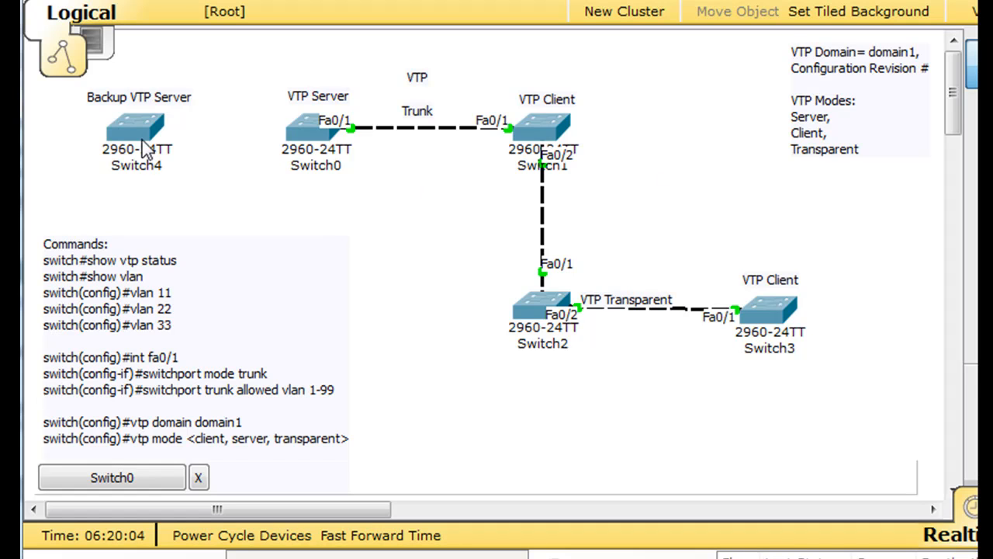
mouse_move(278, 159)
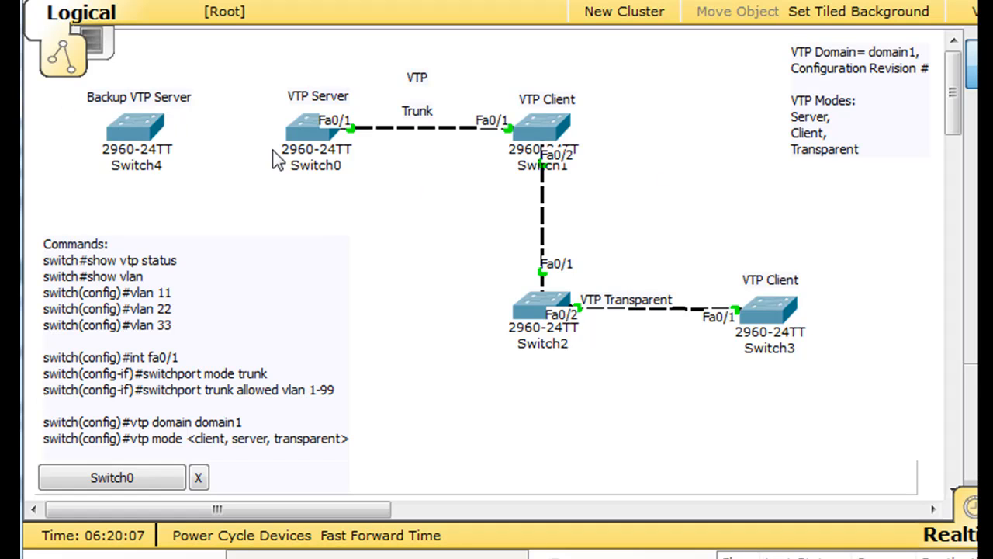
mouse_move(388, 153)
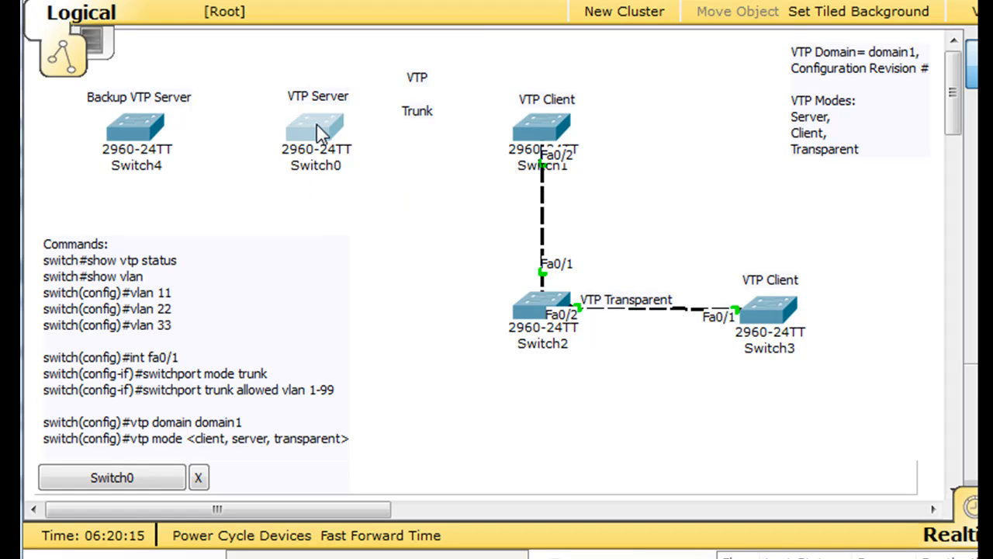
Drag Switch0 to the right edge and select Switch4 for repositioning.
drag(314, 128, 877, 209)
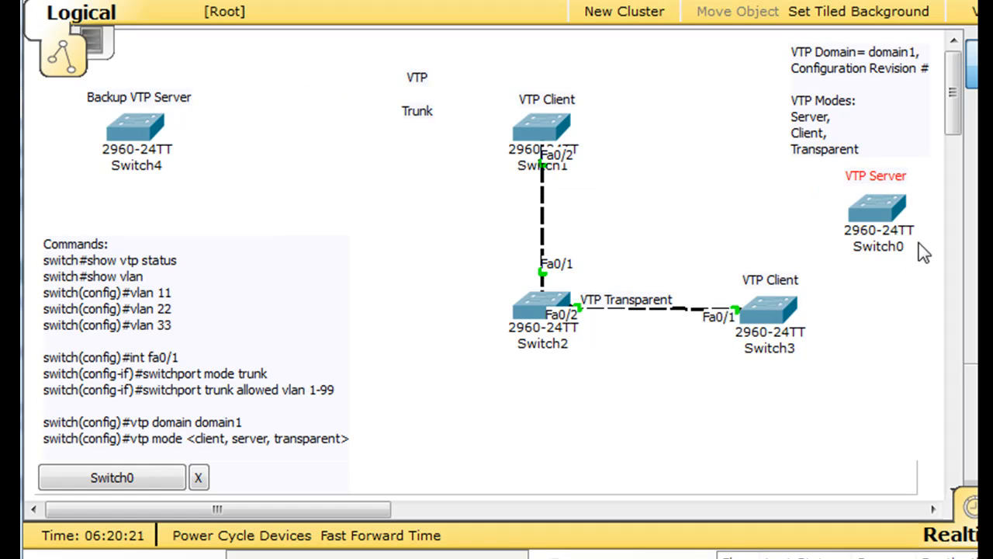
click(136, 128)
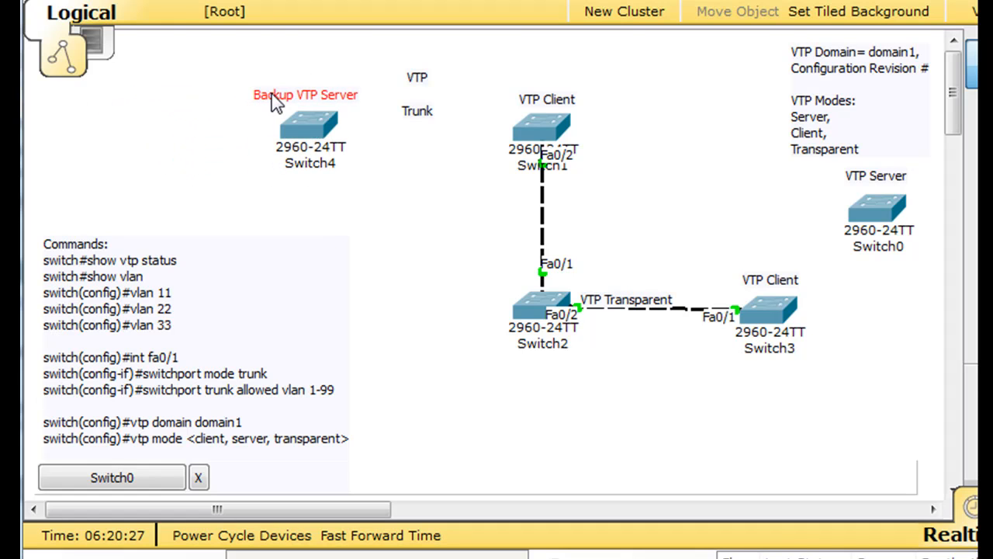
mouse_move(258, 154)
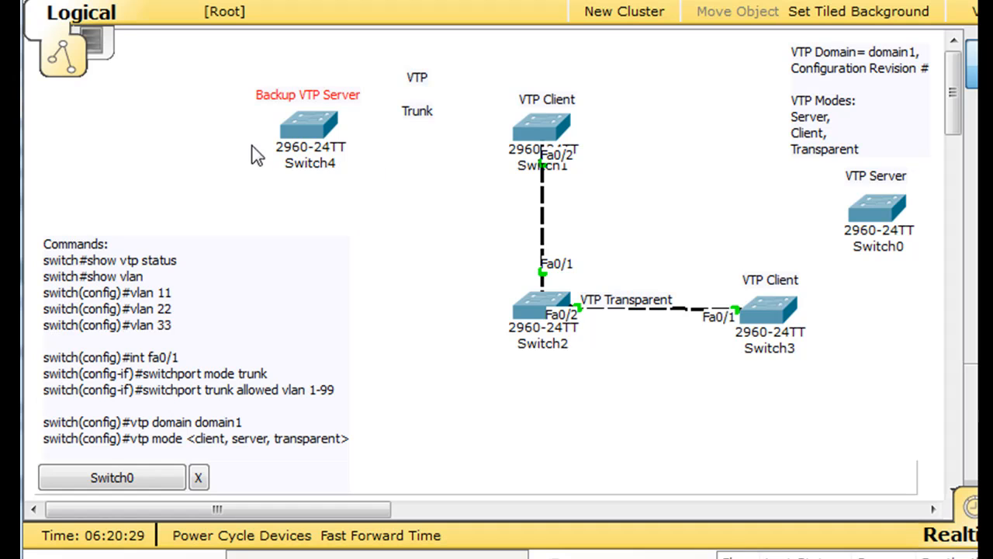
mouse_move(549, 155)
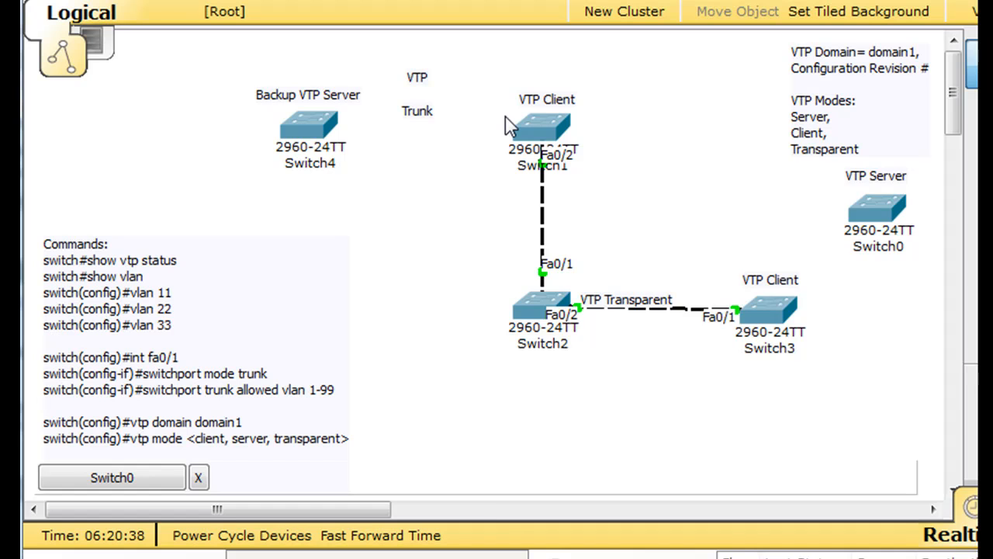
mouse_move(495, 162)
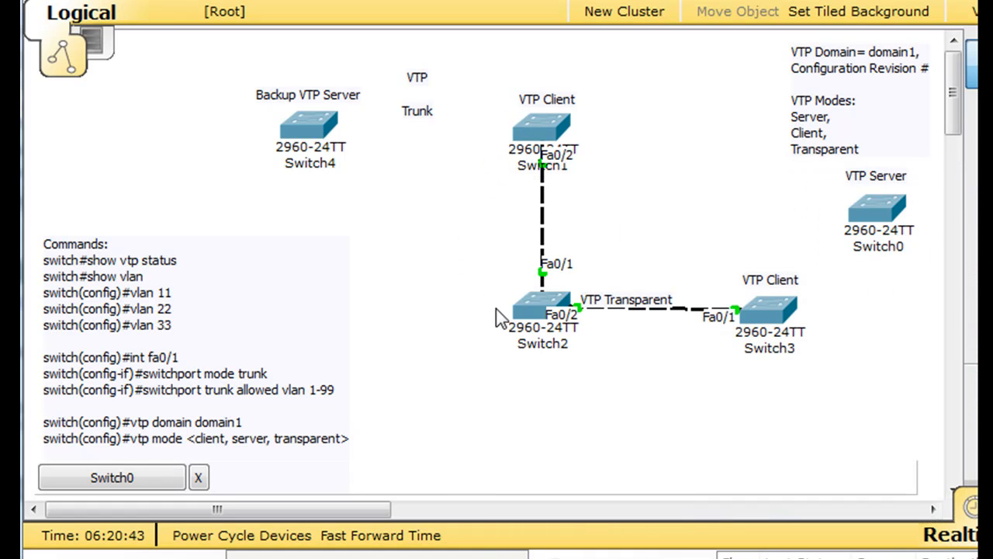
mouse_move(526, 266)
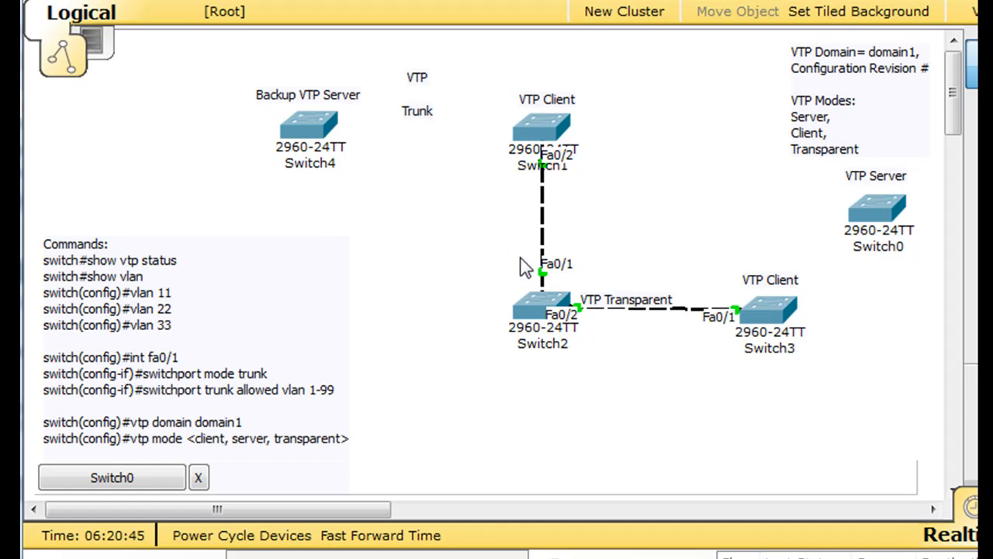
mouse_move(636, 380)
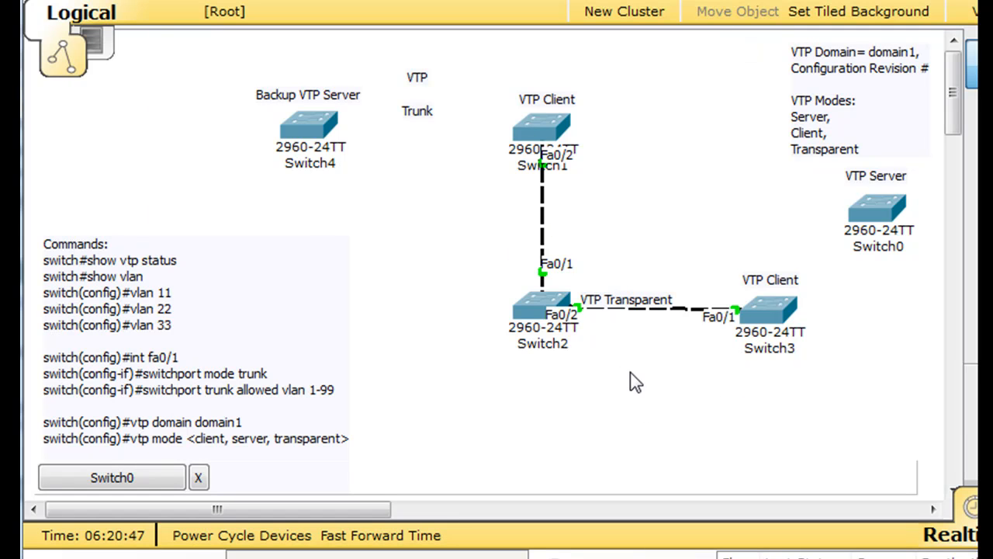
mouse_move(501, 155)
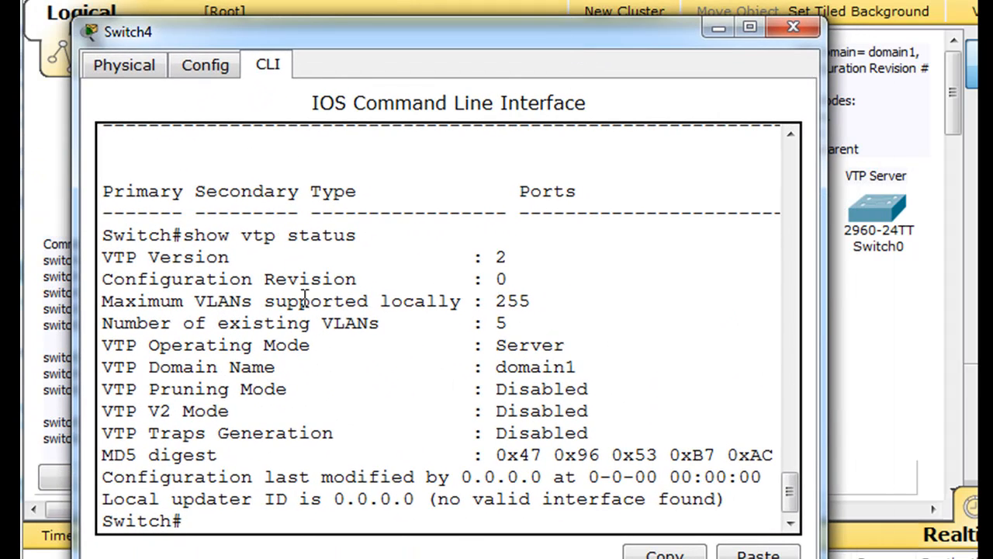
mouse_move(496, 344)
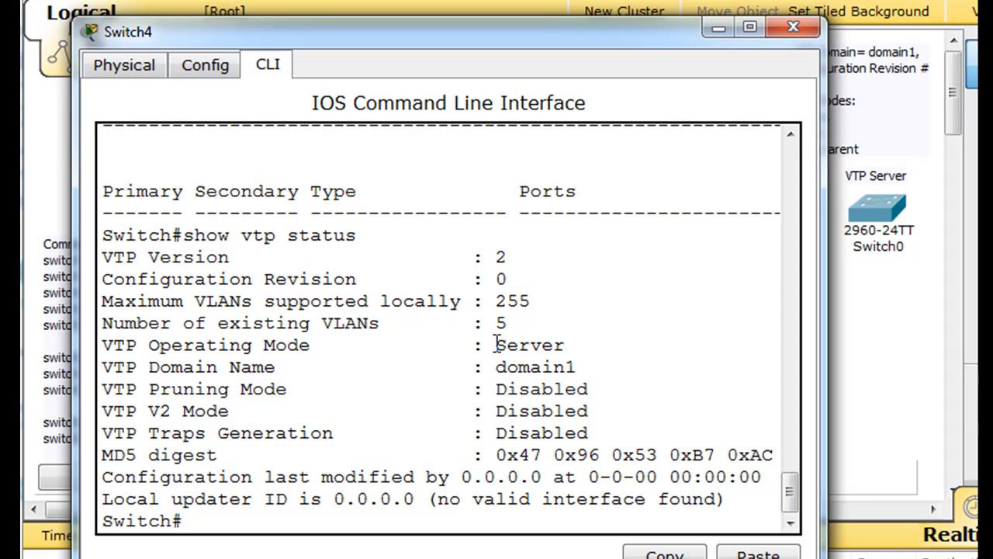
mouse_move(490, 278)
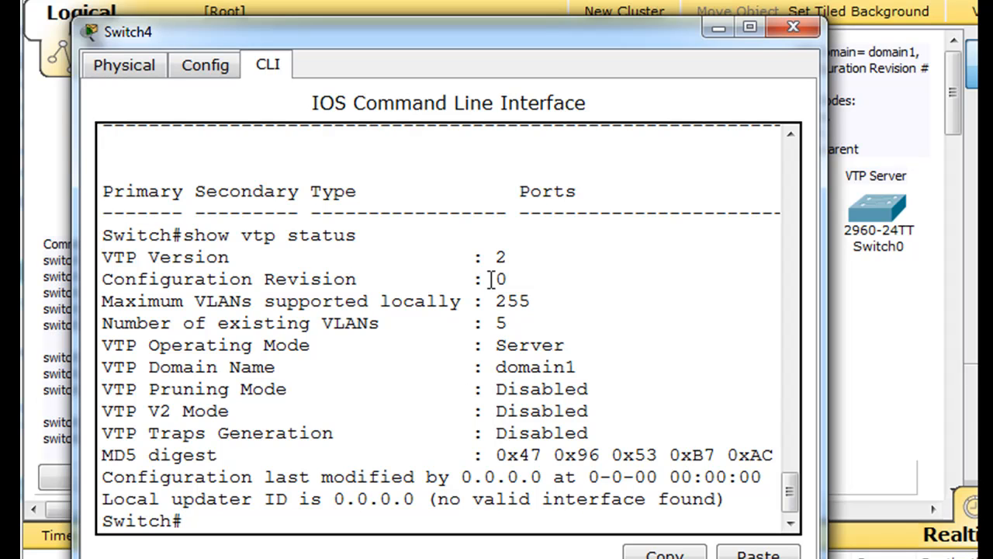
Highlight Switch4's configuration revision number of 0 in the VTP status output.
double_click(497, 278)
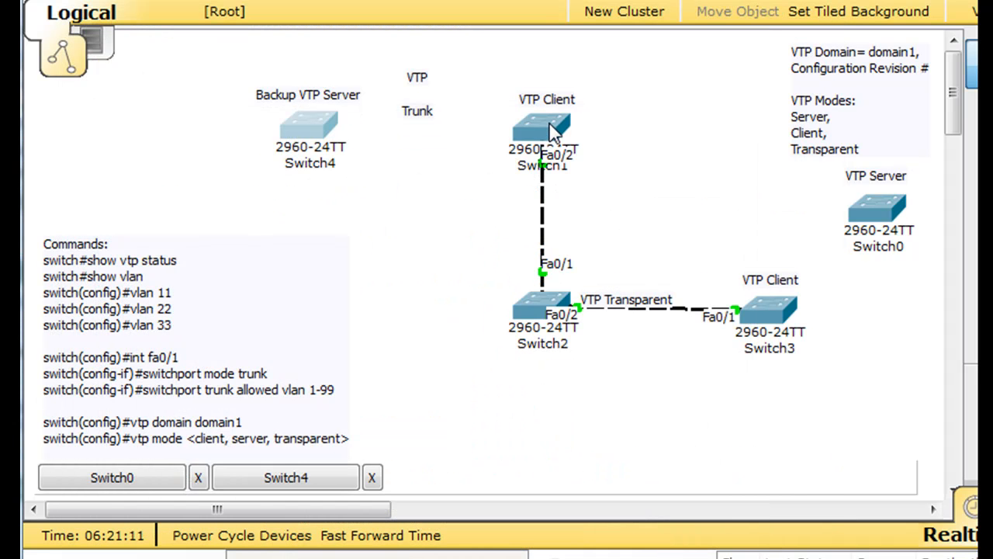
mouse_move(511, 182)
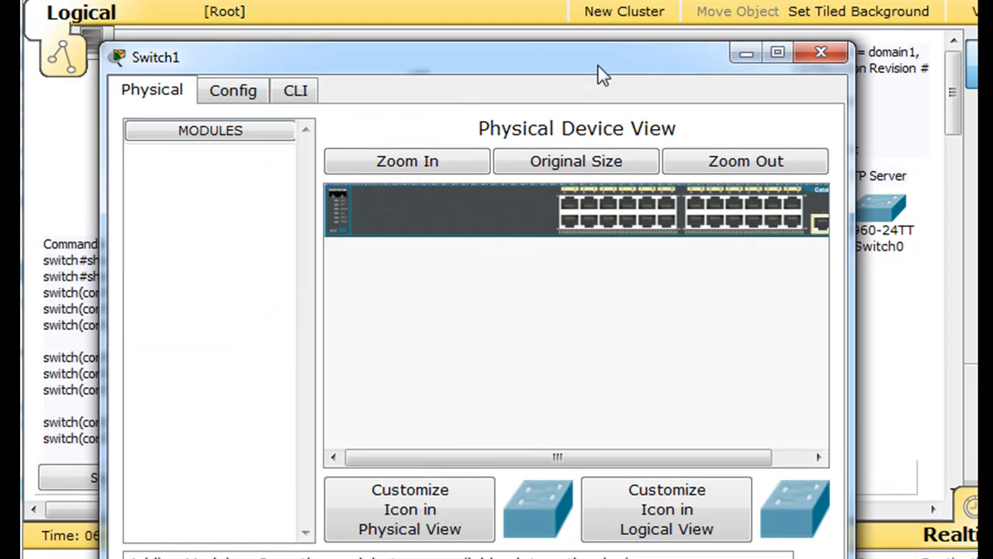
On Switch1's command line, enter global configuration mode and rename the switch to switch1.
click(295, 90)
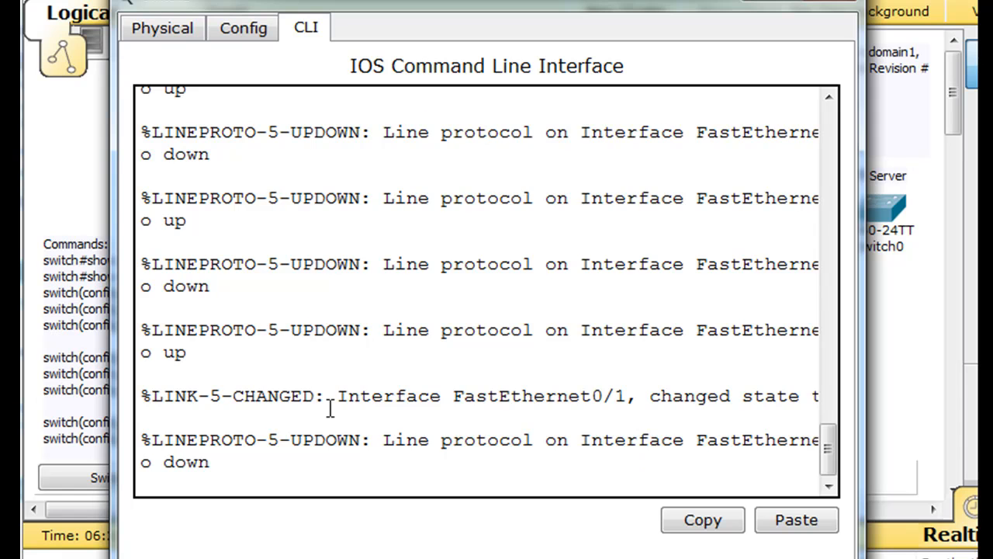
text(en)
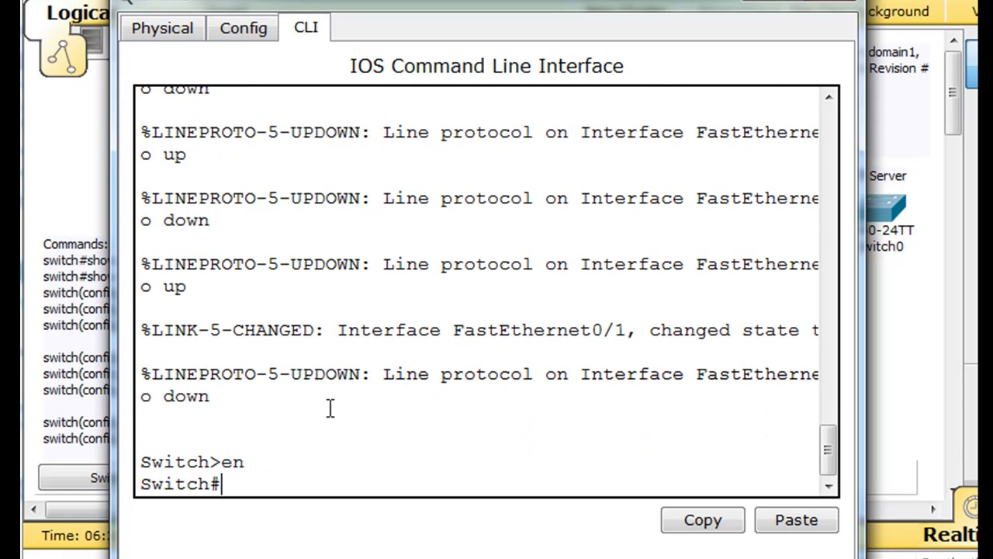
text(conf)
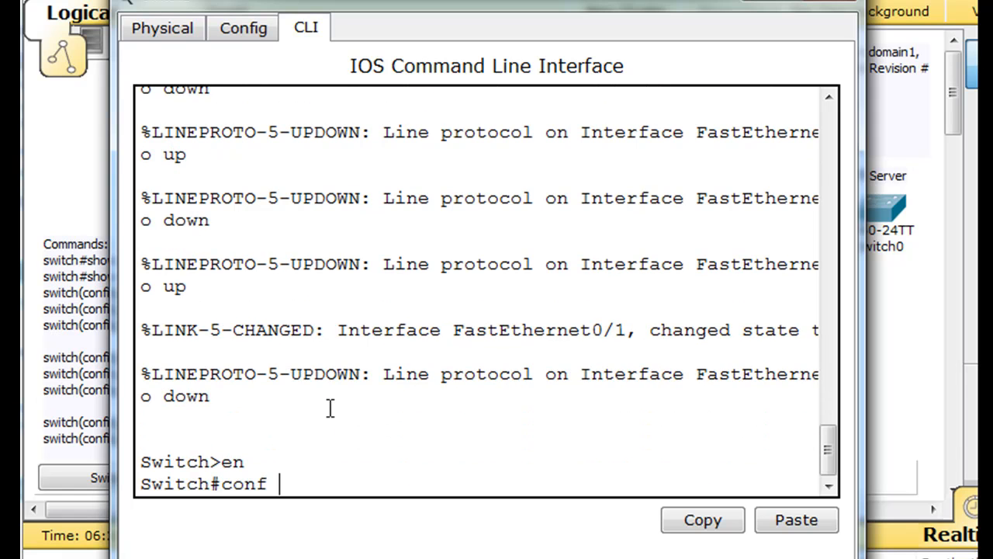
text(t)
text(hostname)
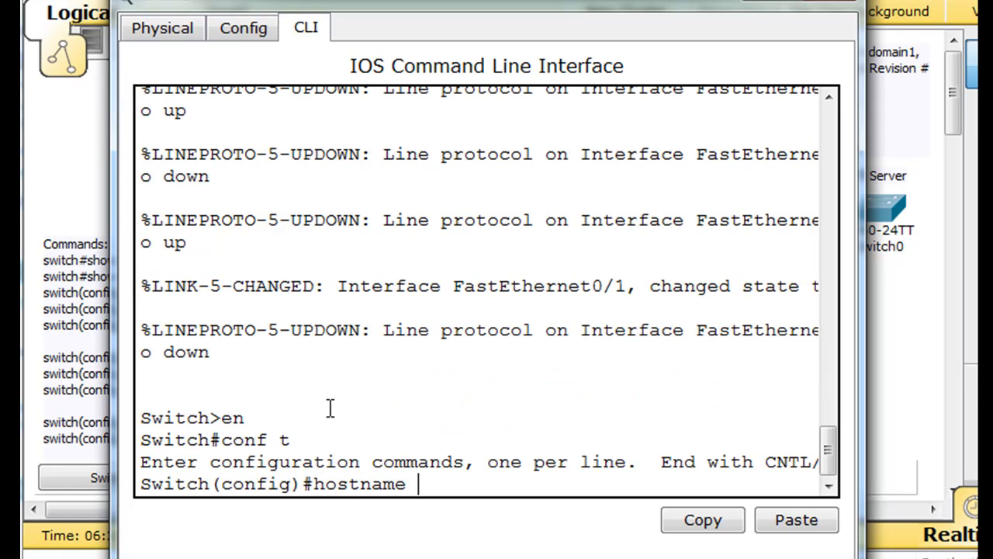
text(switch1)
text(show)
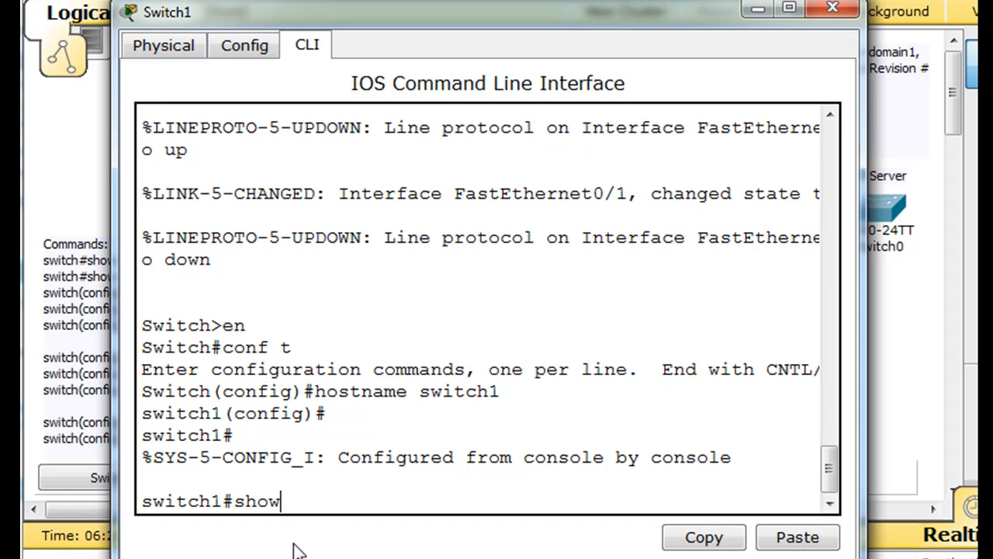
Run show vtp status on Switch1, mark revision 2, and close its console.
text(vtp stat)
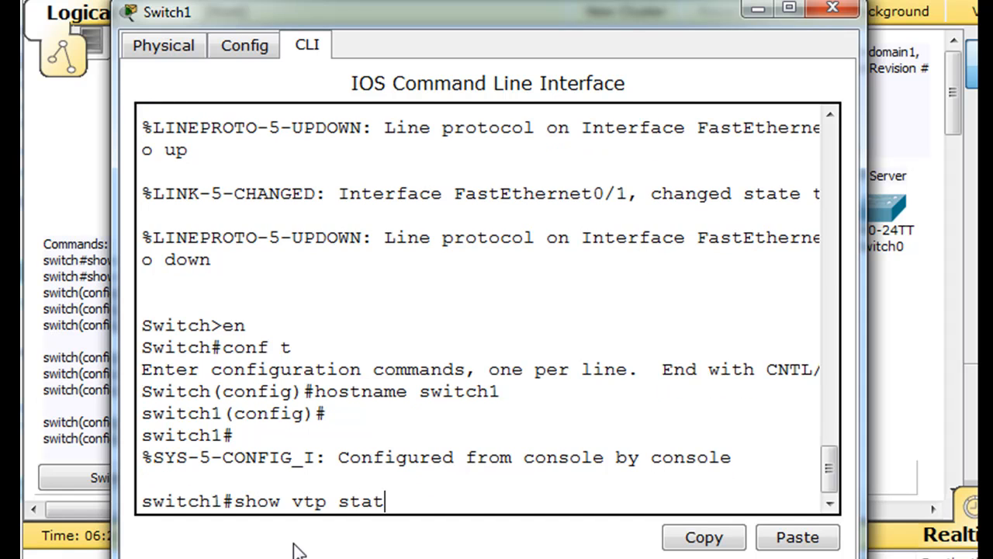
key(Return)
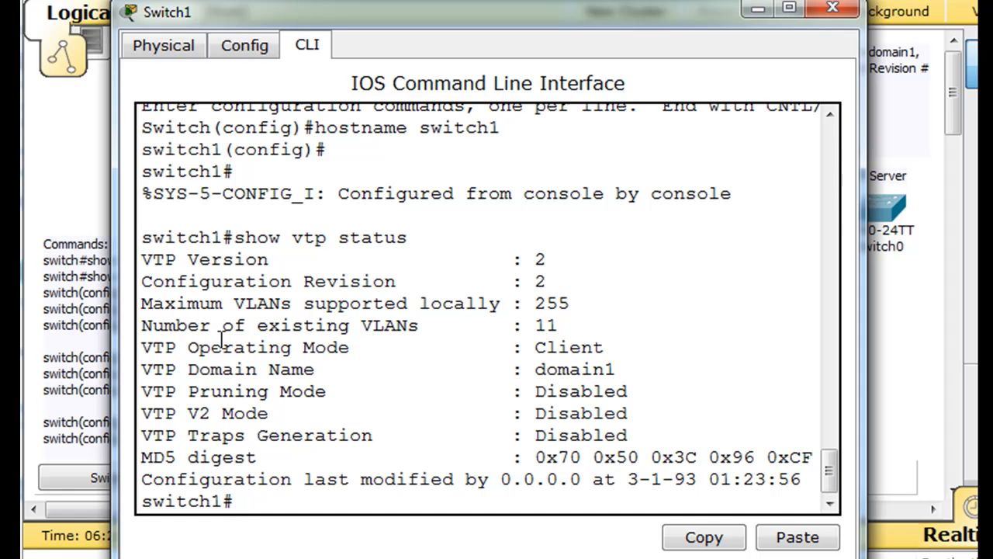
double_click(538, 281)
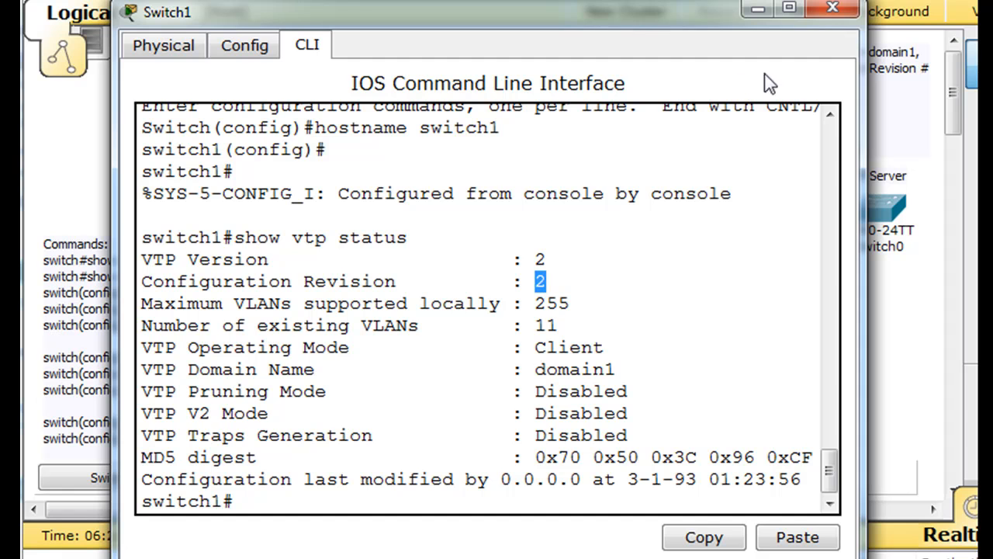
click(833, 9)
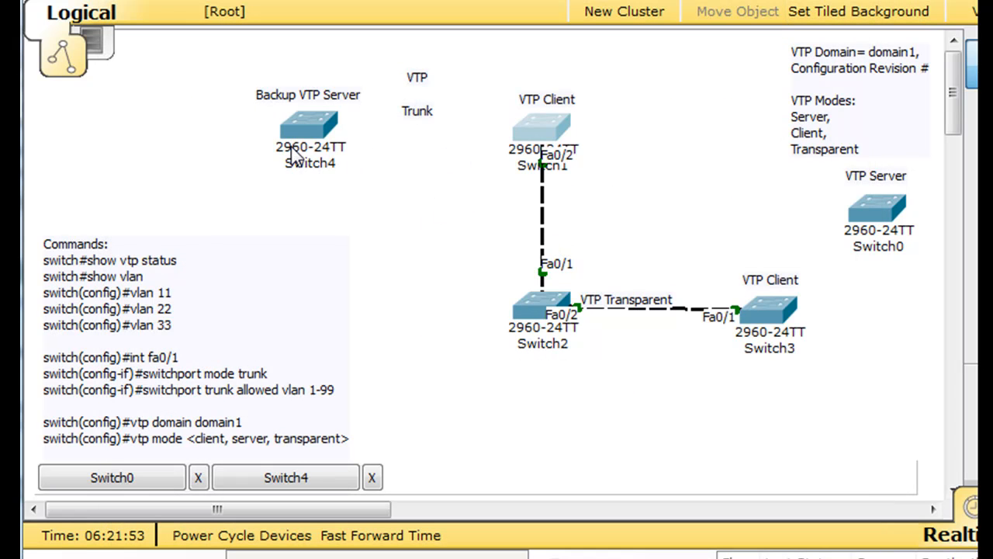
mouse_move(442, 136)
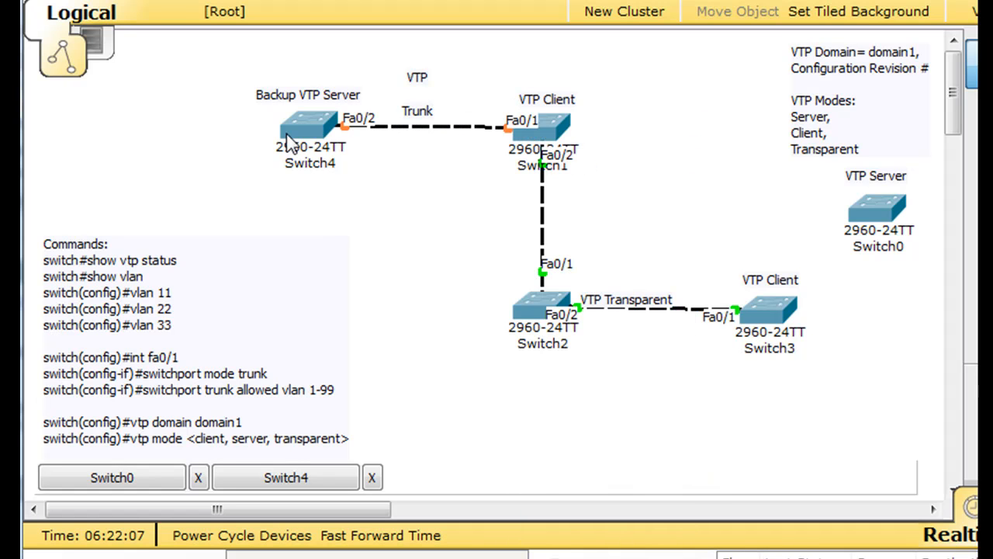
mouse_move(863, 194)
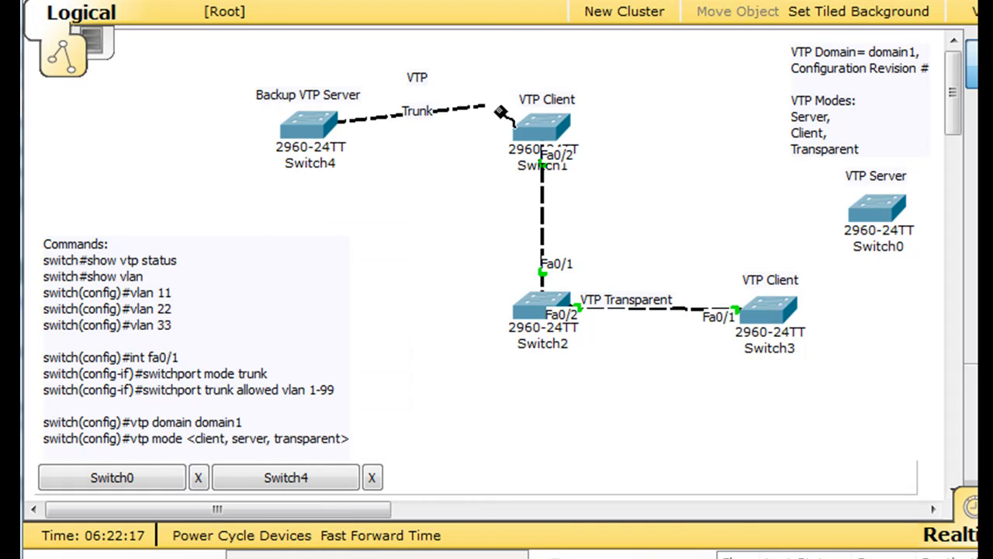
Connect the cable from Switch4 to Switch1's FastEthernet0/1.
click(541, 124)
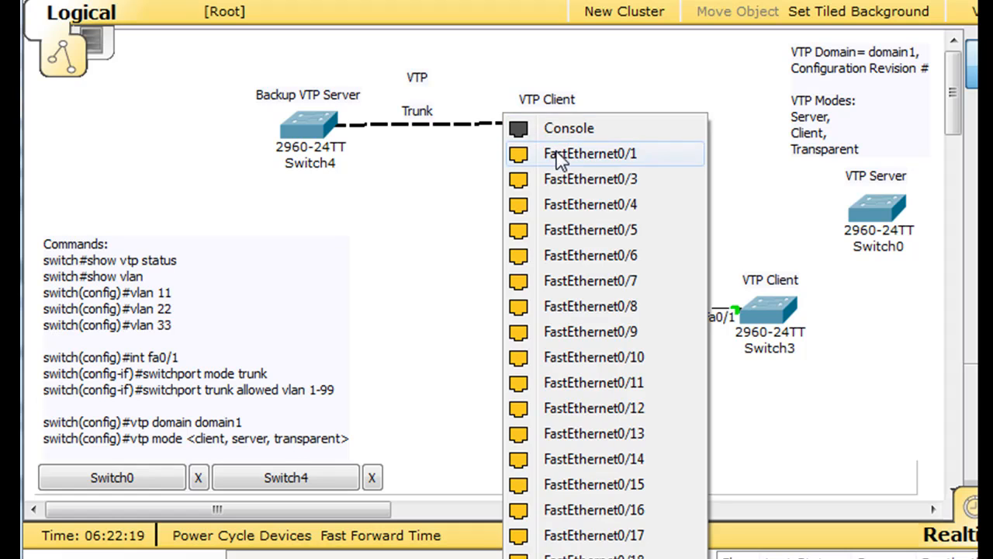
click(591, 153)
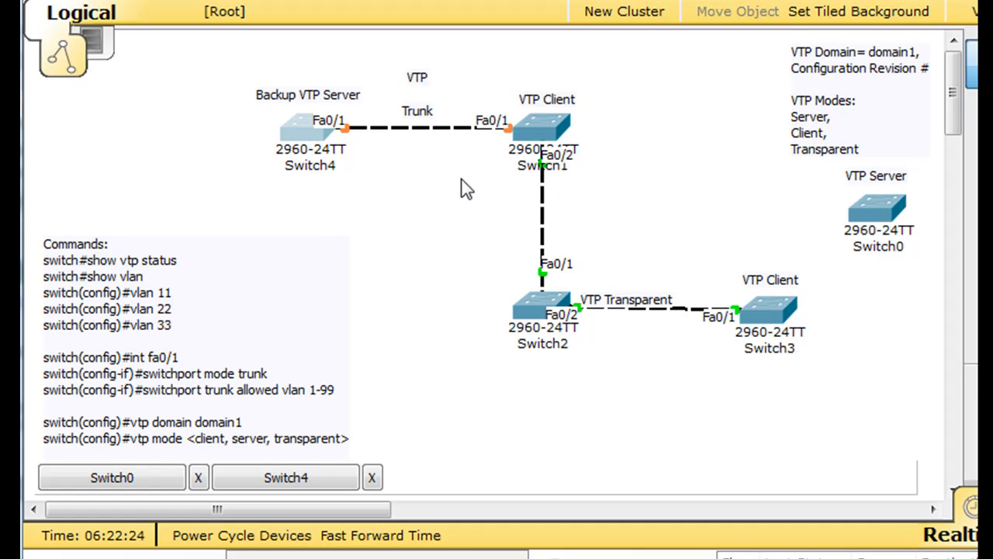
mouse_move(436, 169)
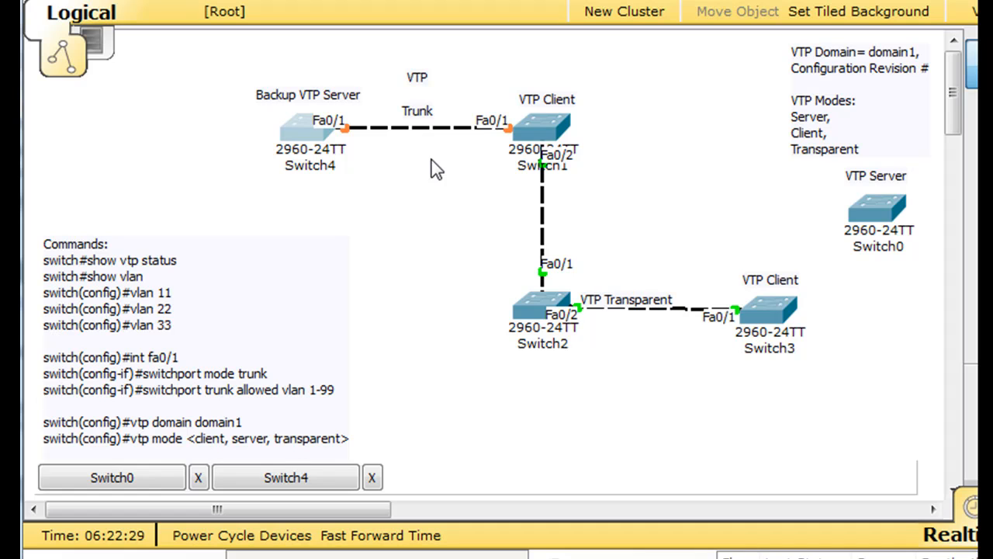
mouse_move(712, 106)
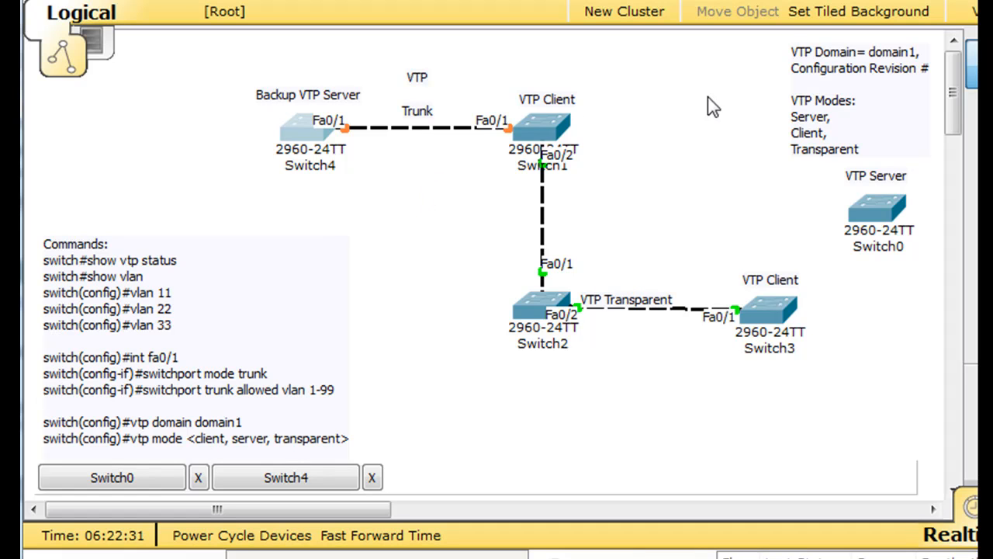
mouse_move(452, 130)
text(Highest)
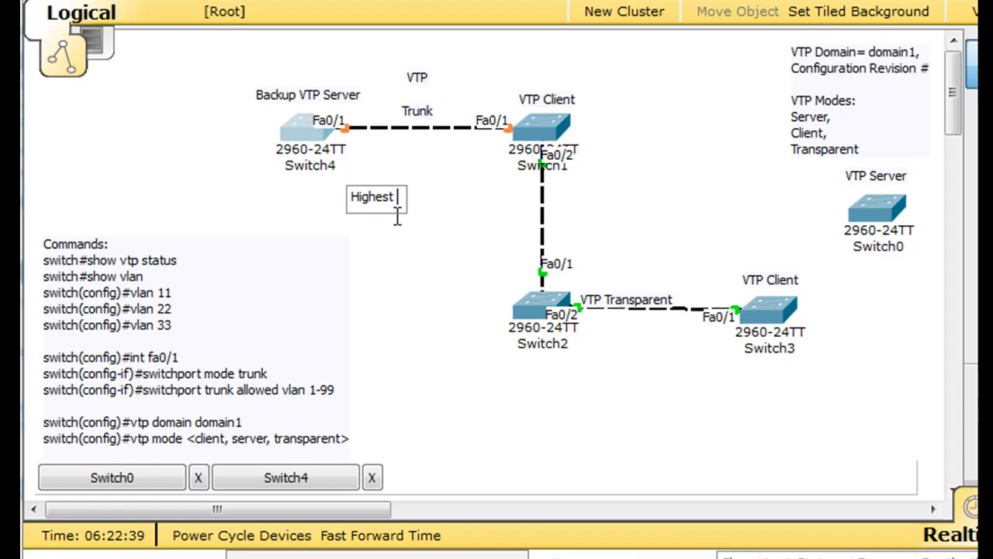
Type the note text 'Highest Configuration Revision Number' below the Switch4–Switch1 link.
text(CON)
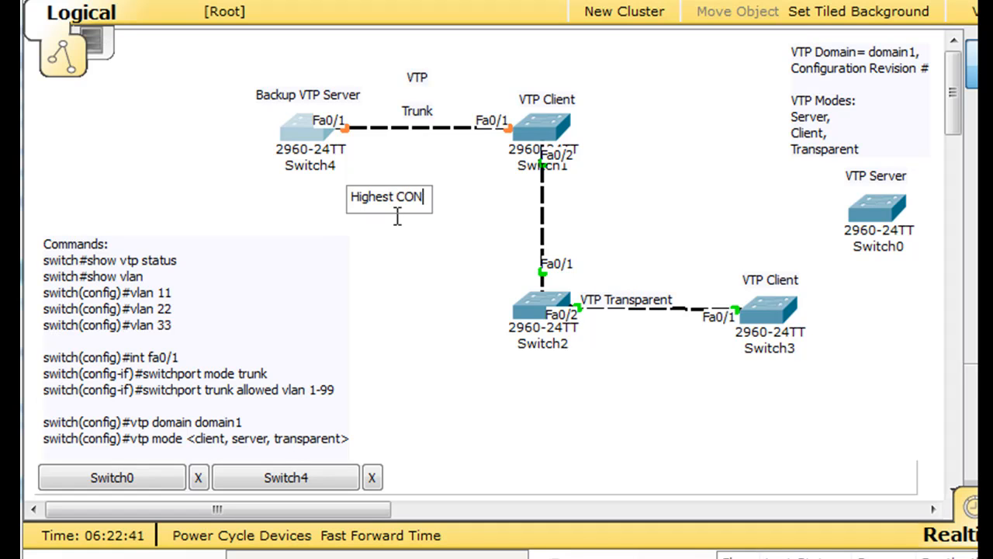
text(figuration)
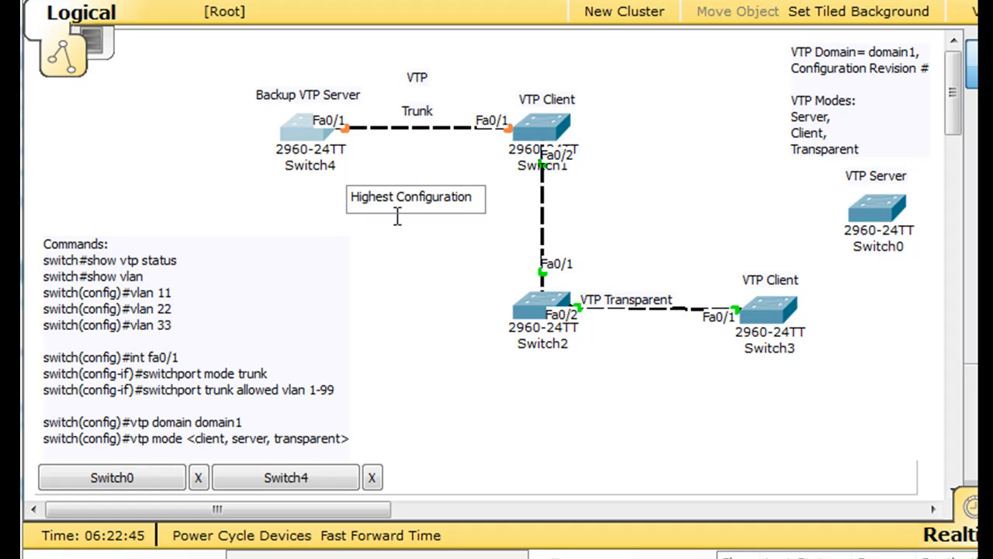
text(Revisi)
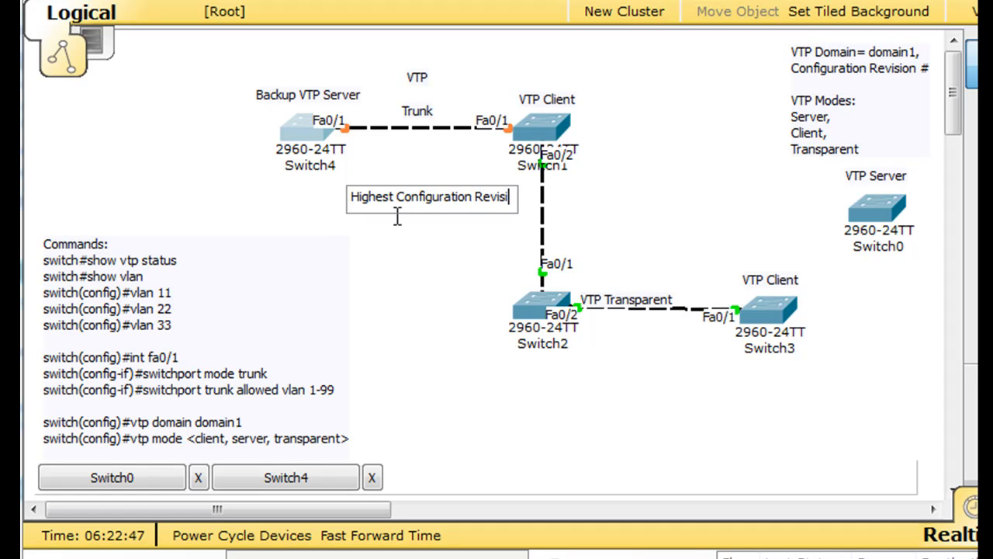
text(on)
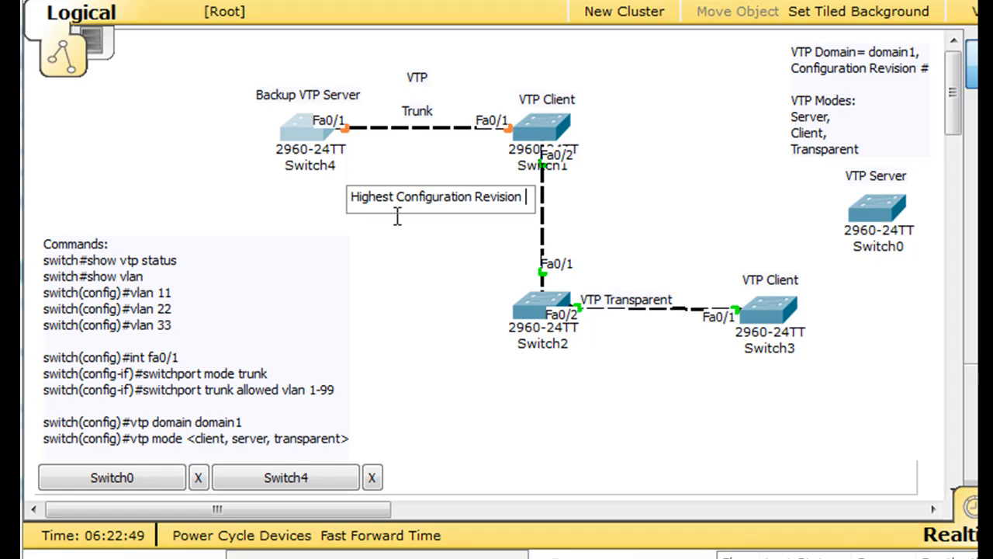
text(Number)
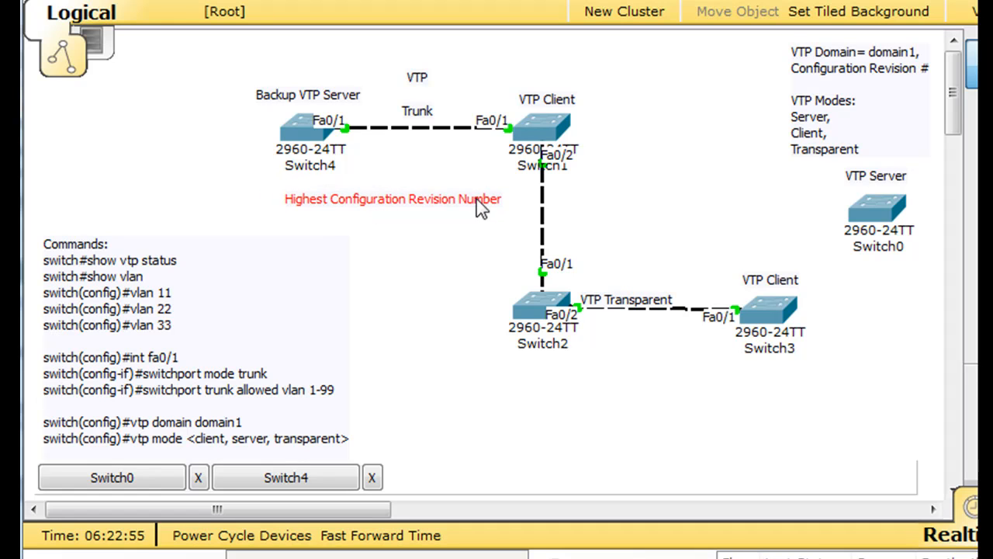
mouse_move(348, 183)
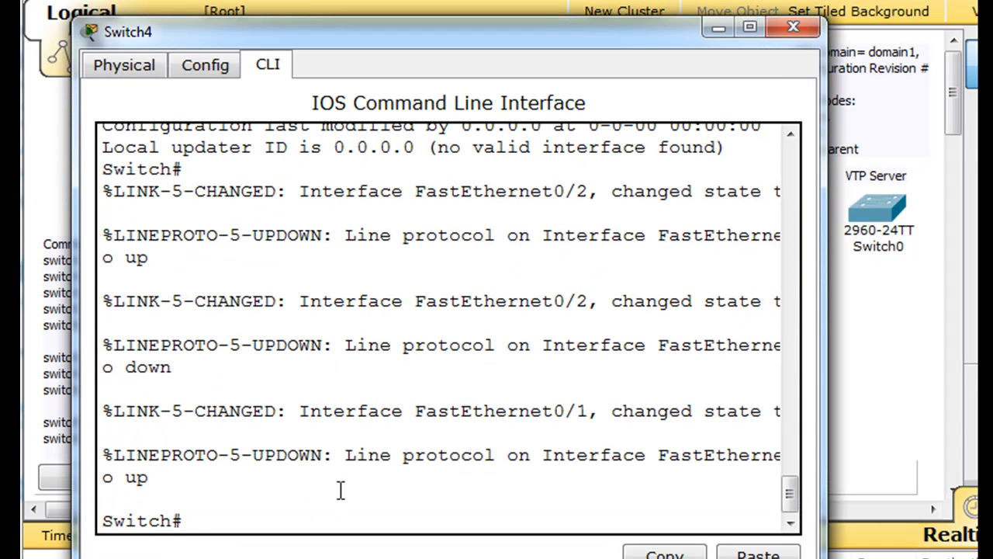
Run show vlan and show vtp status on Switch4, mark revision 2, then close its console.
text(show vlan)
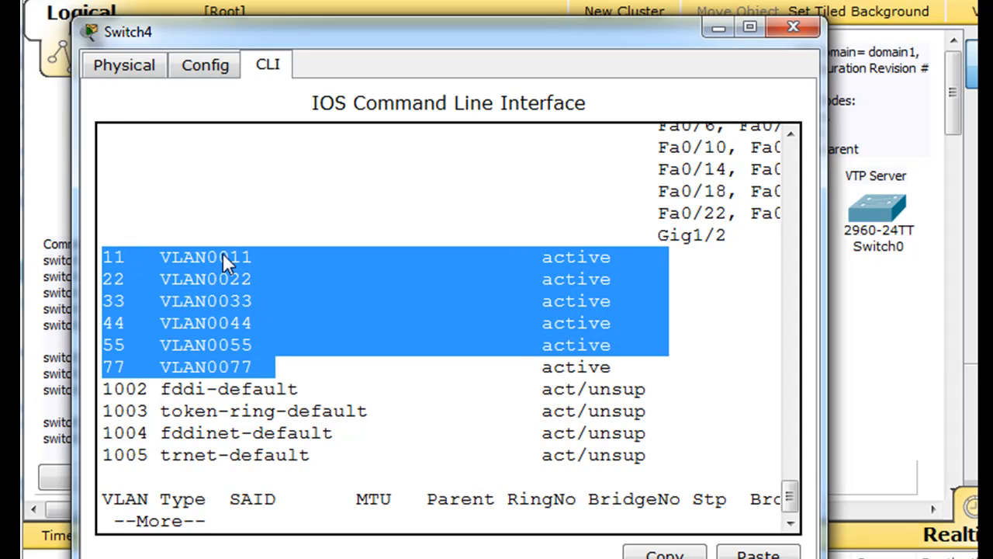
mouse_move(366, 341)
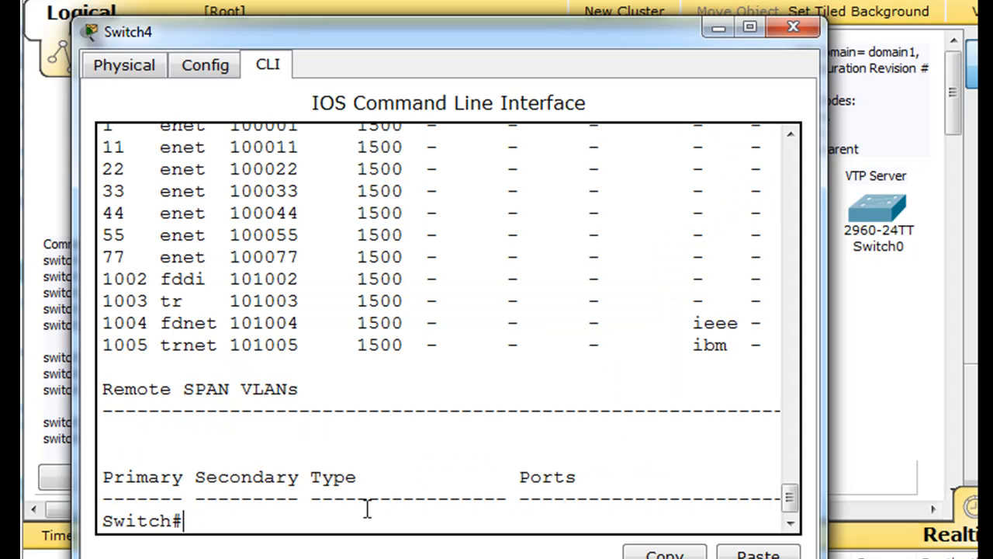
text(show vtp)
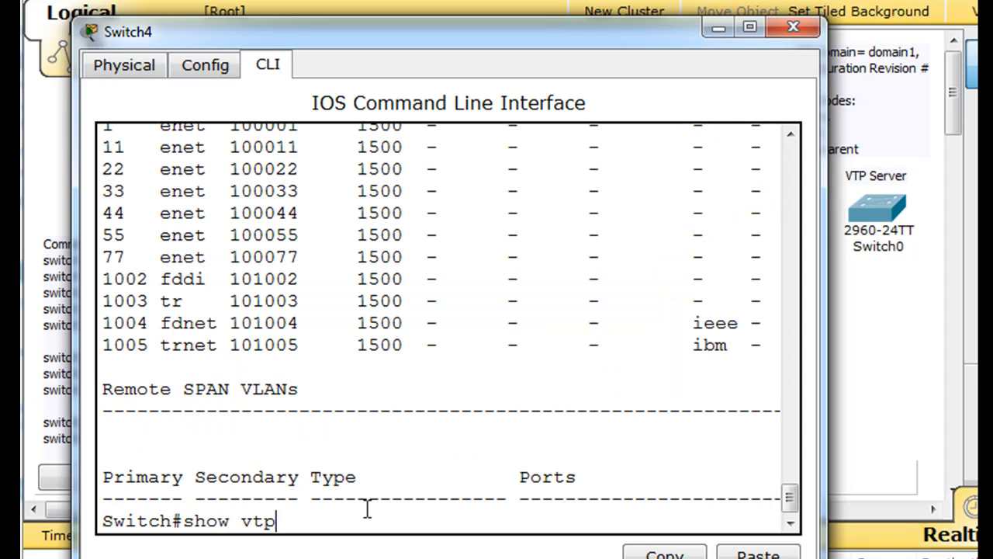
key(Return)
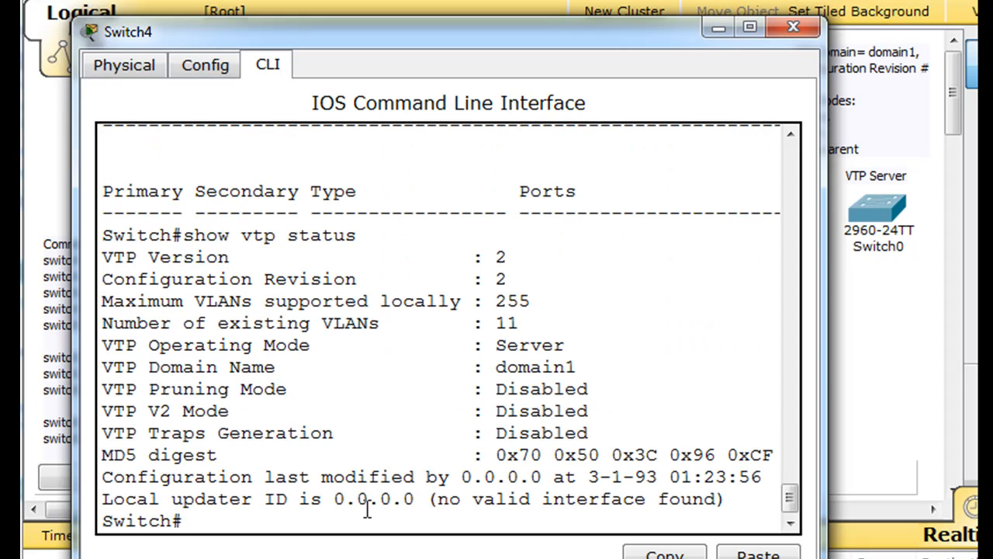
mouse_move(476, 280)
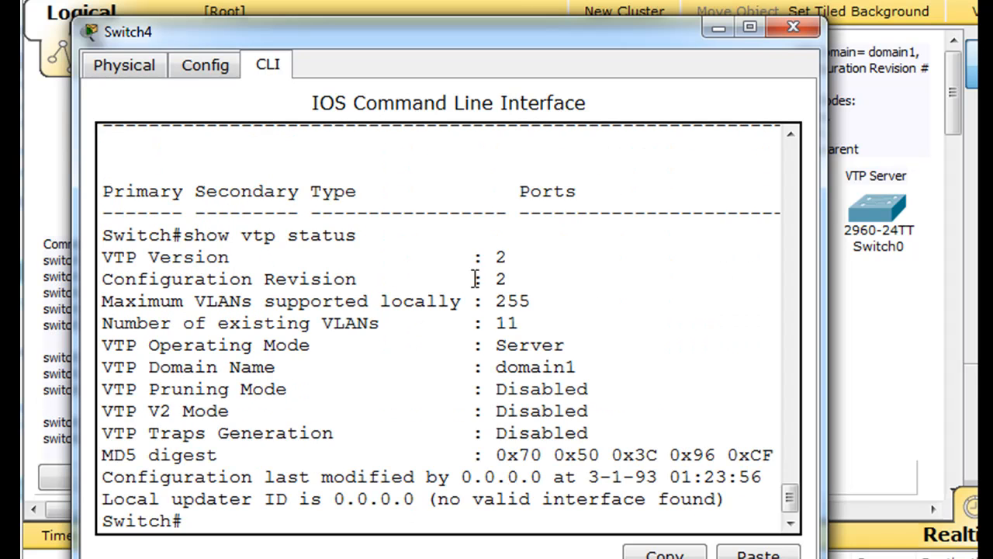
double_click(500, 279)
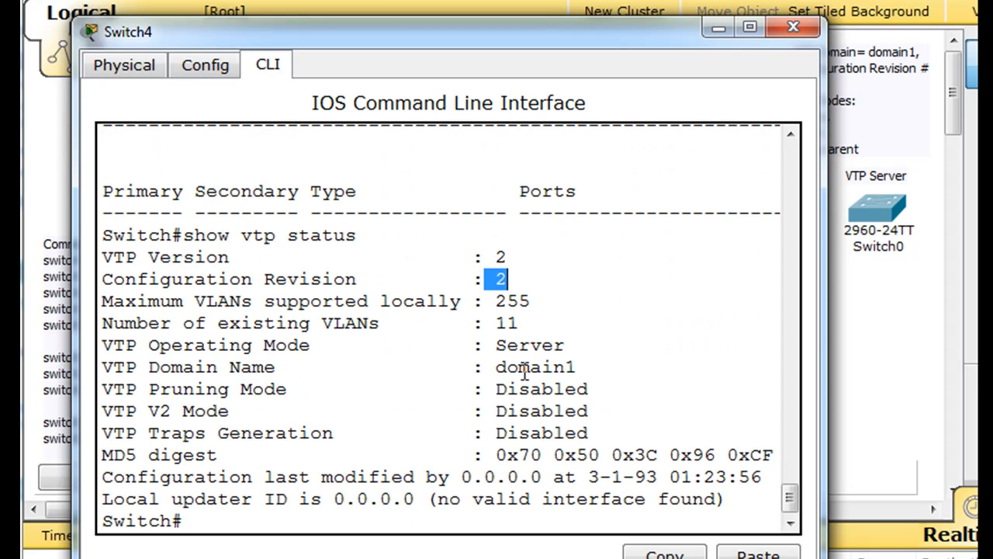
click(792, 27)
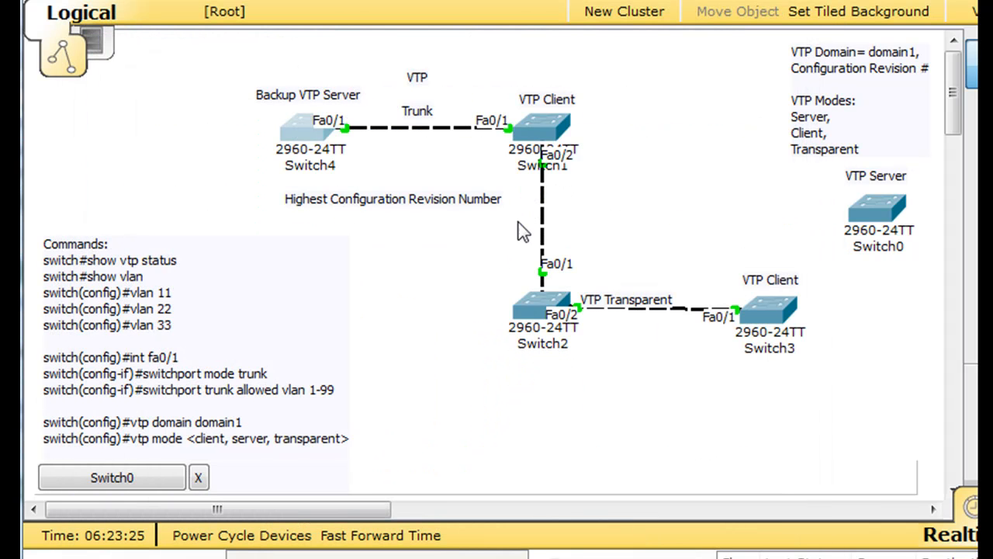
mouse_move(326, 139)
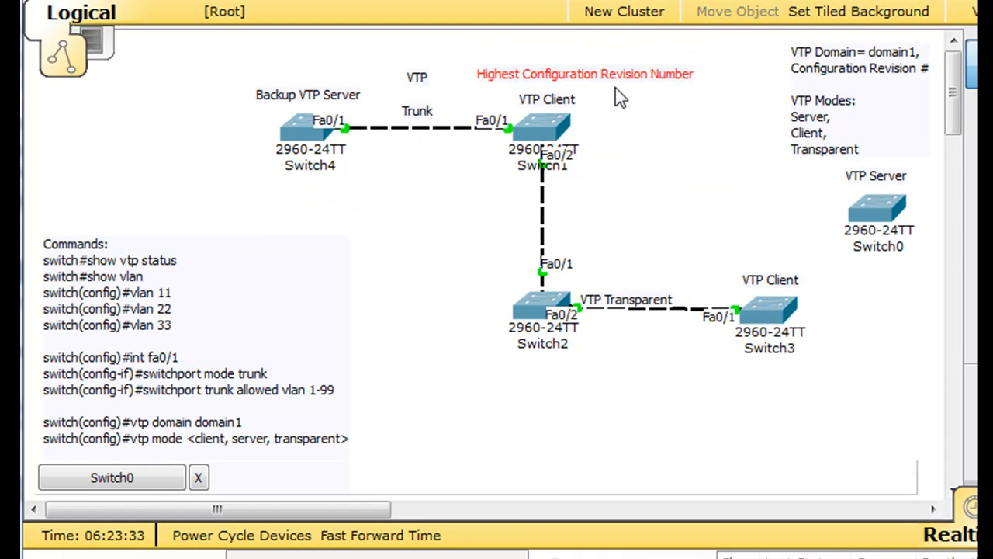
mouse_move(632, 124)
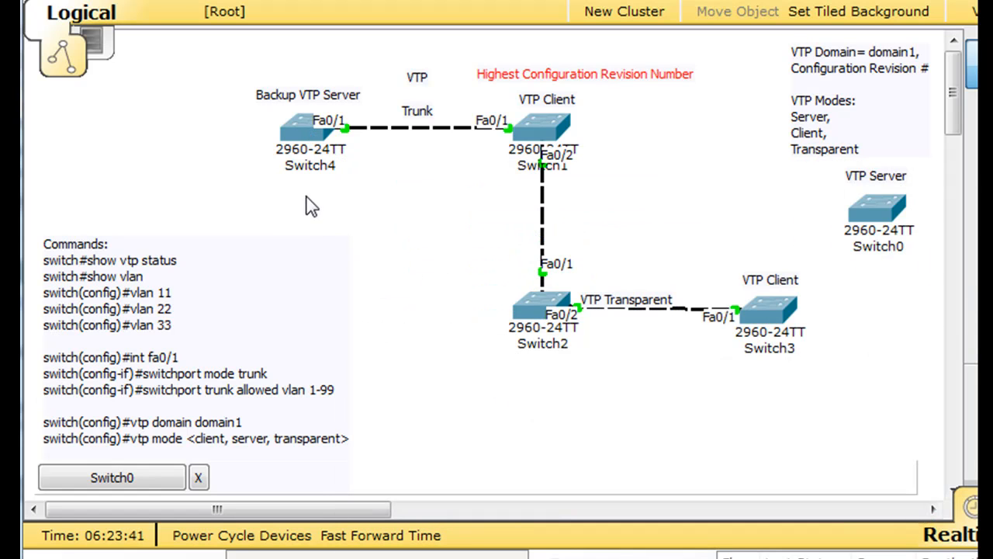
mouse_move(410, 206)
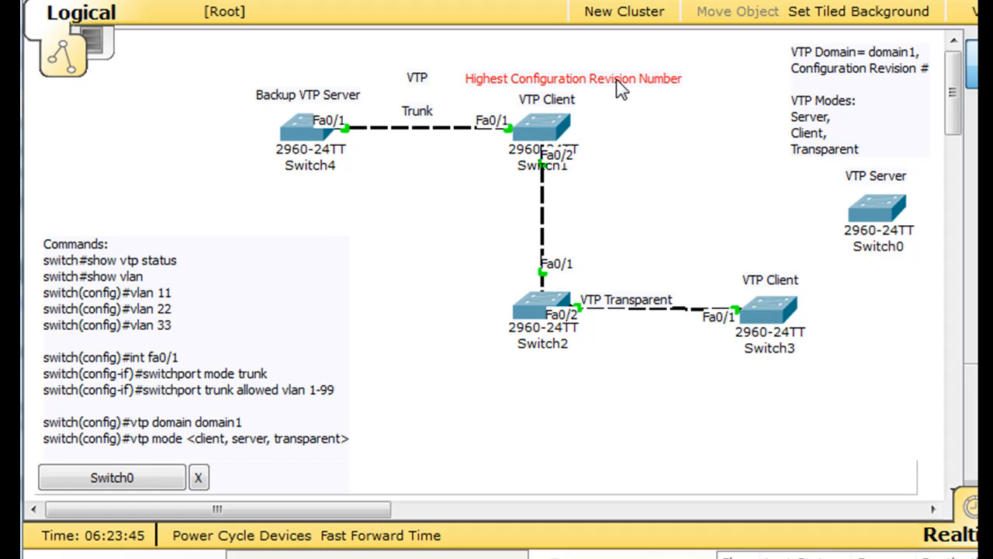
mouse_move(687, 256)
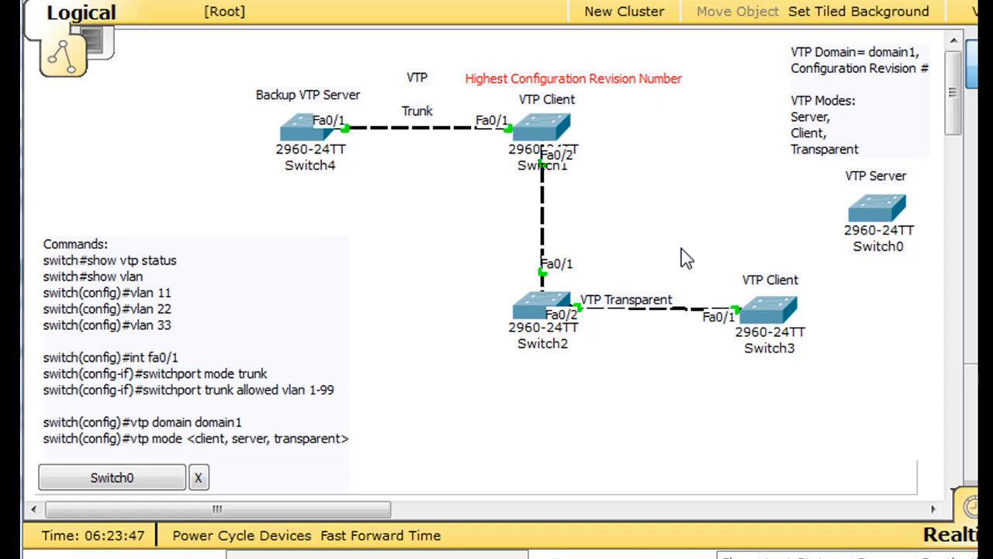
mouse_move(799, 207)
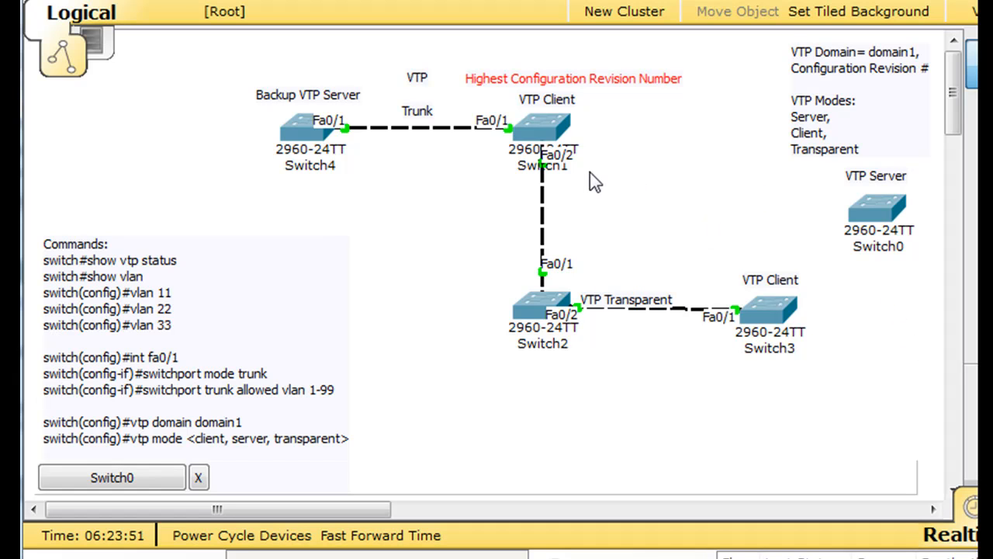
mouse_move(617, 181)
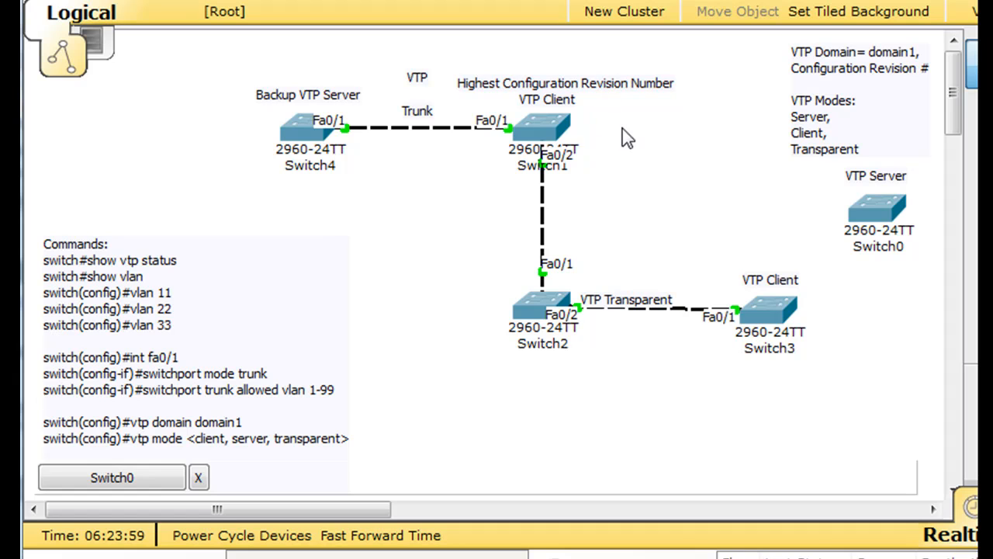
mouse_move(747, 260)
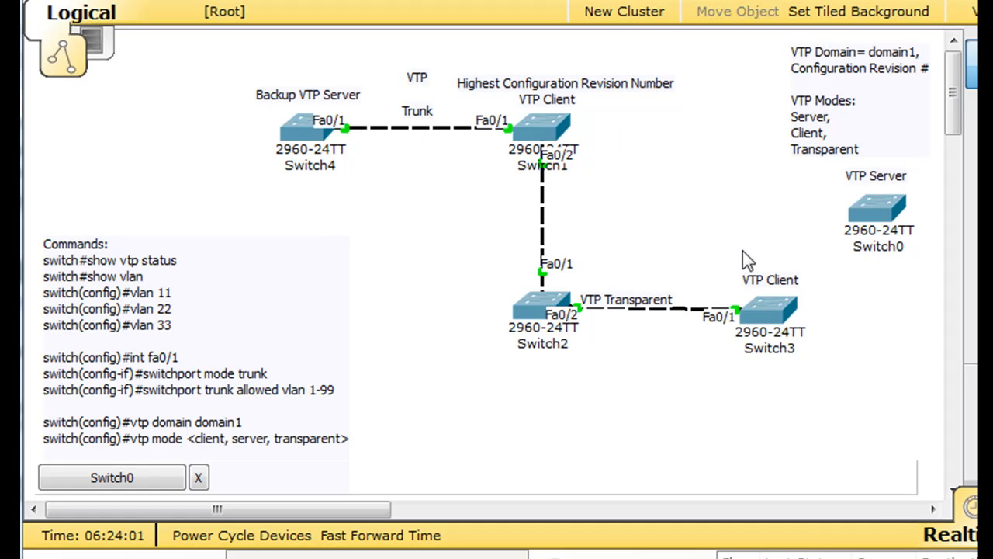